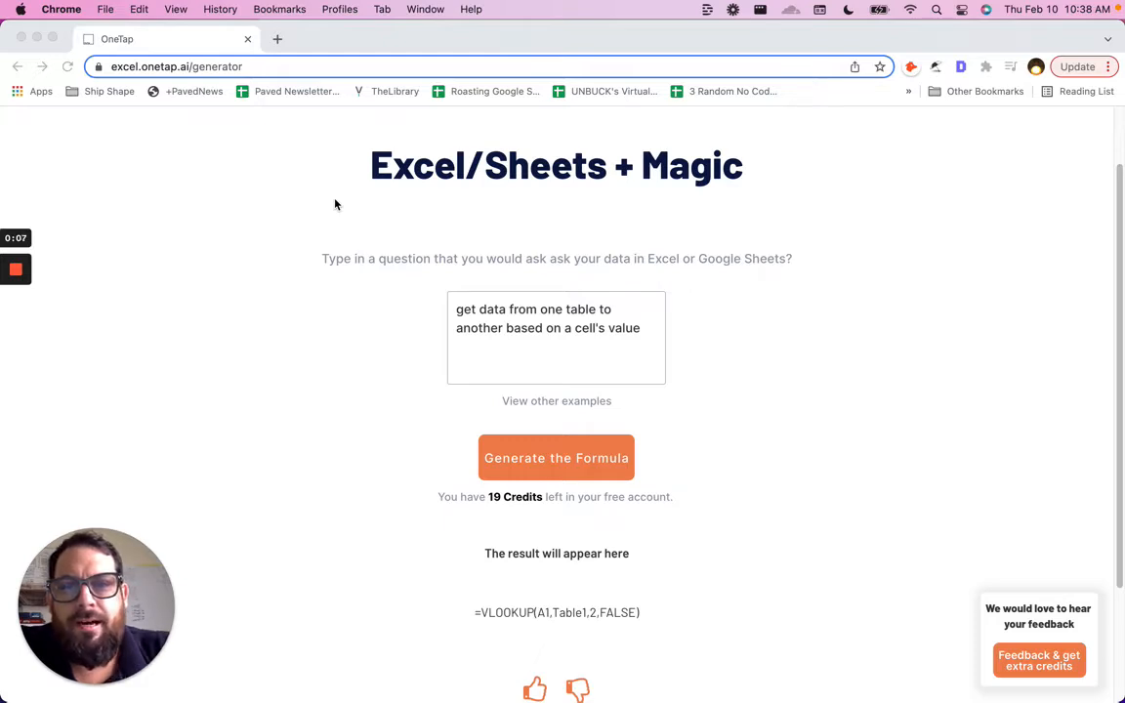
mouse_move(460, 191)
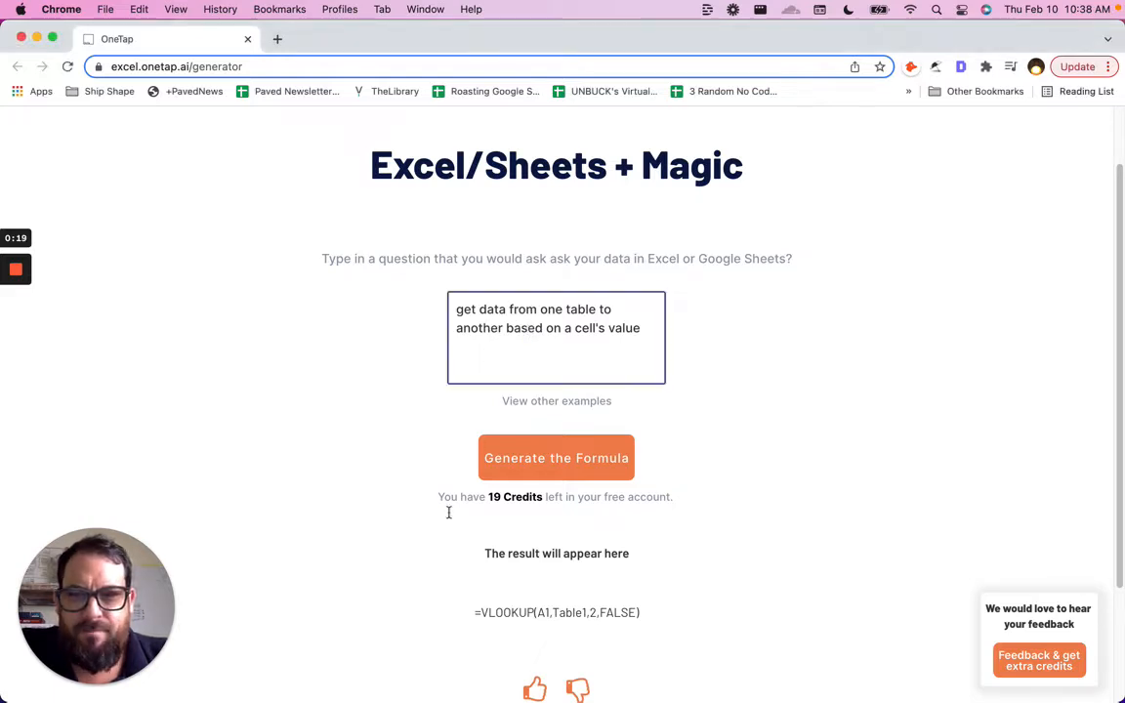
mouse_move(498, 560)
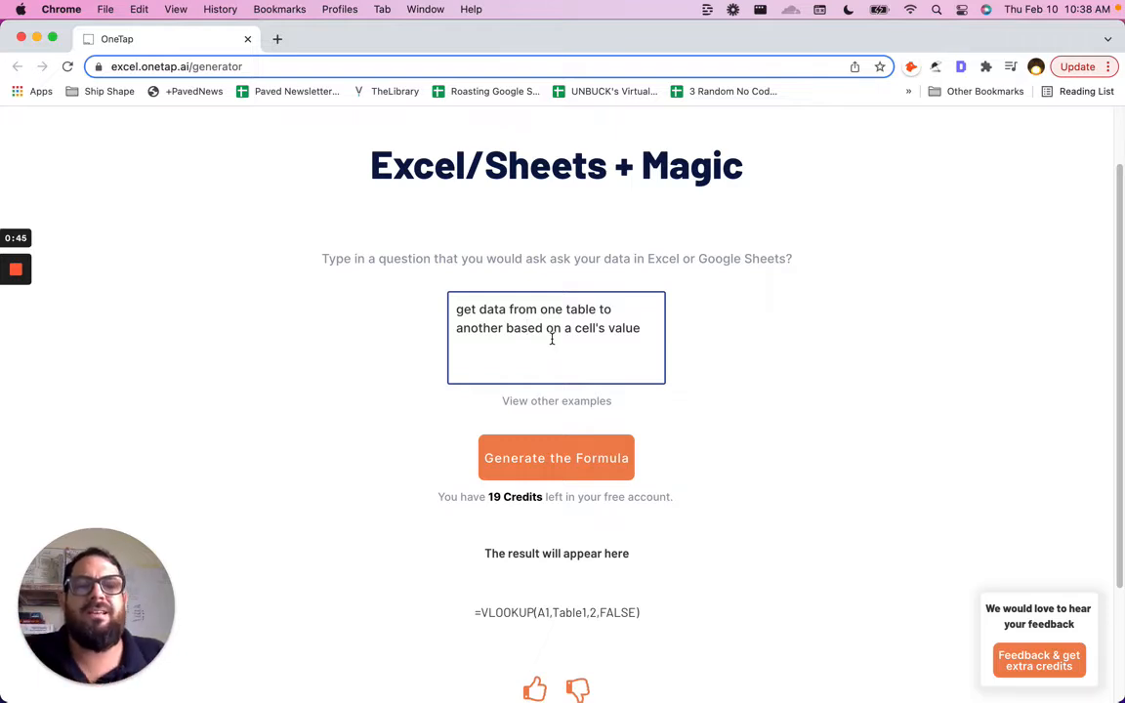
mouse_move(562, 355)
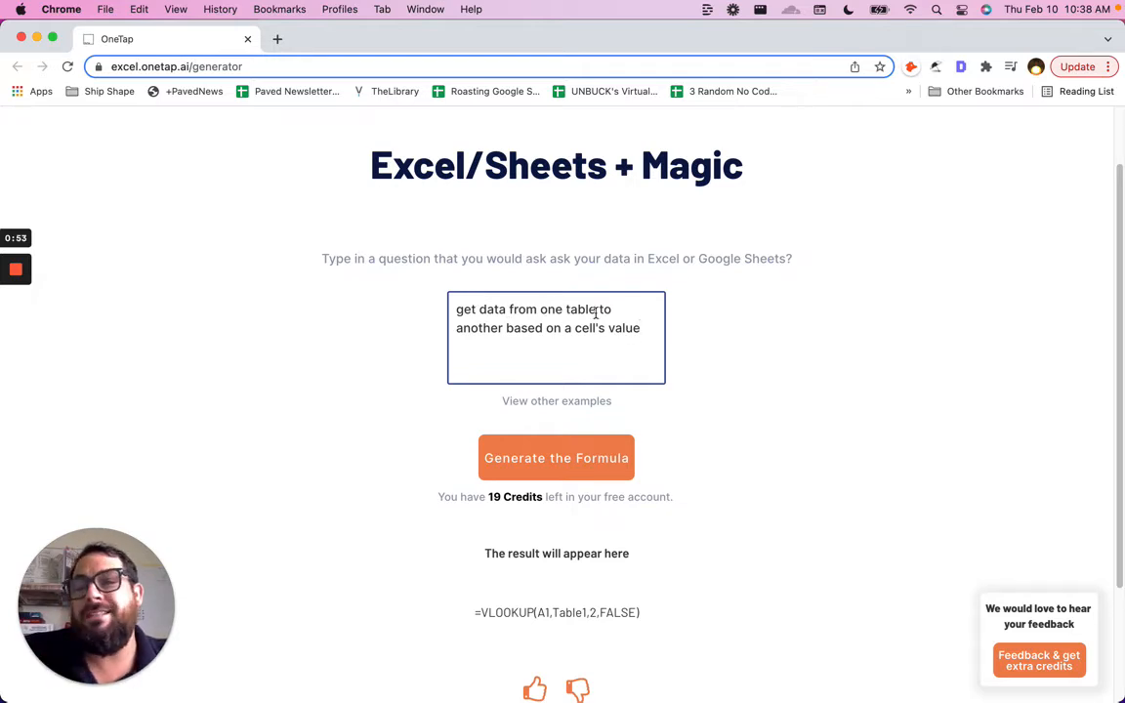
mouse_move(381, 244)
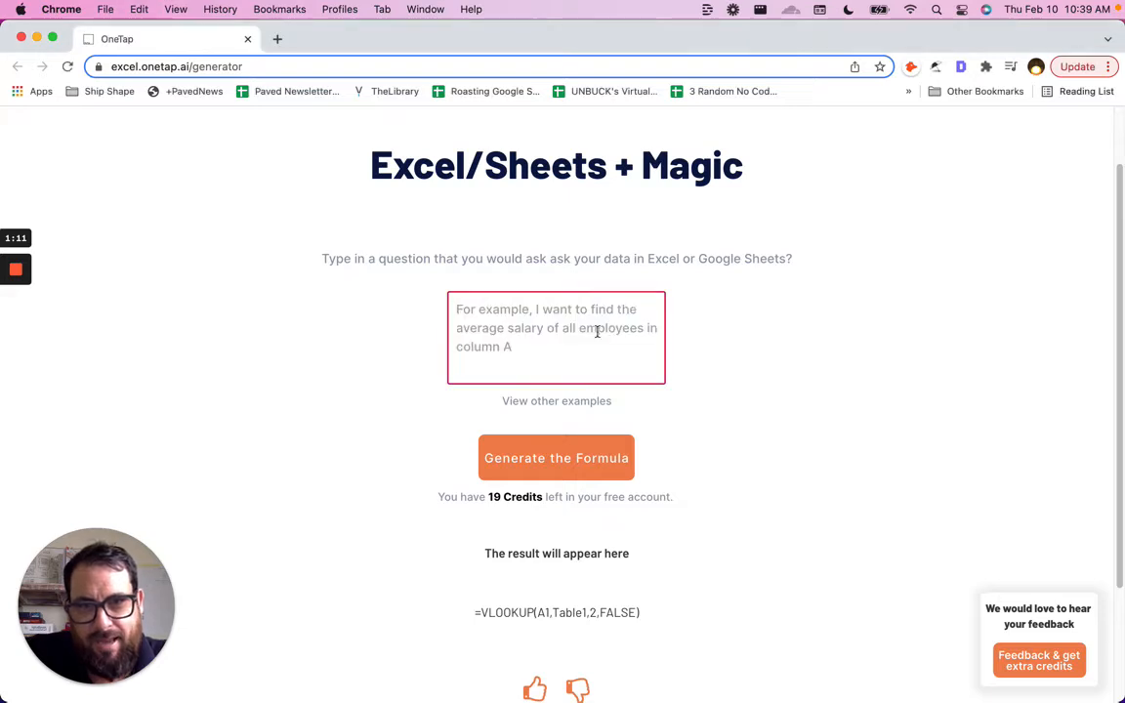
Ask OneTap to 'get data from one google sheet to another google sheet', yielding IMPORTDATA
type("get data from one google sheet to another google sheet")
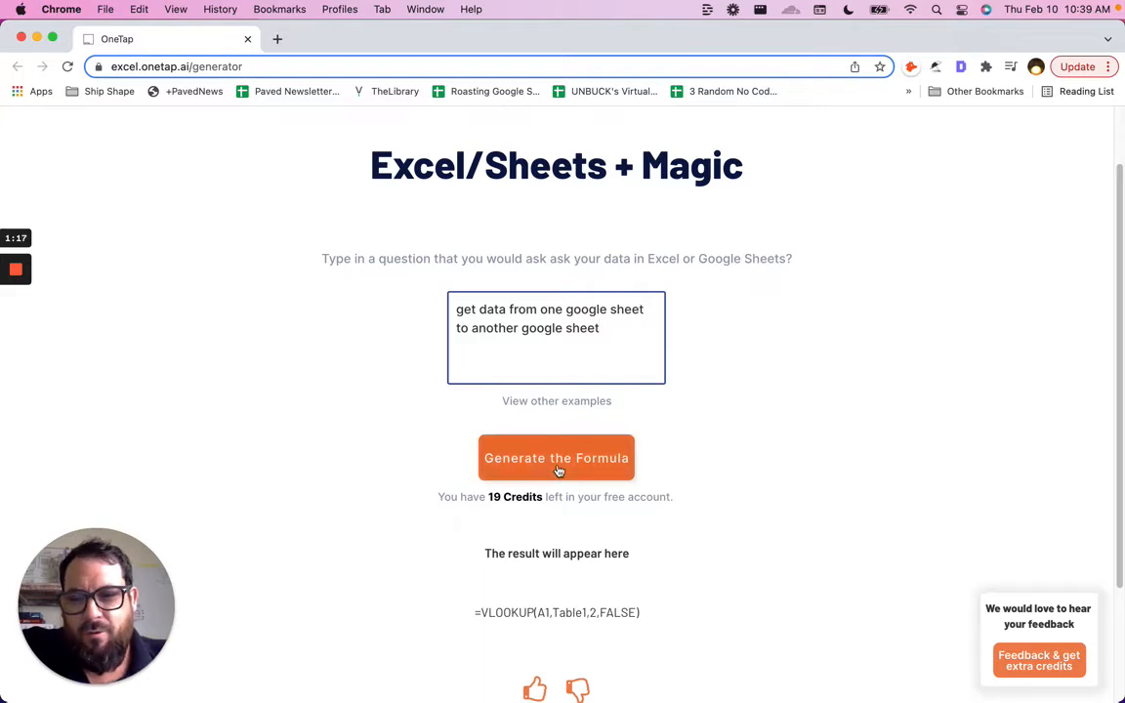
left_click(556, 457)
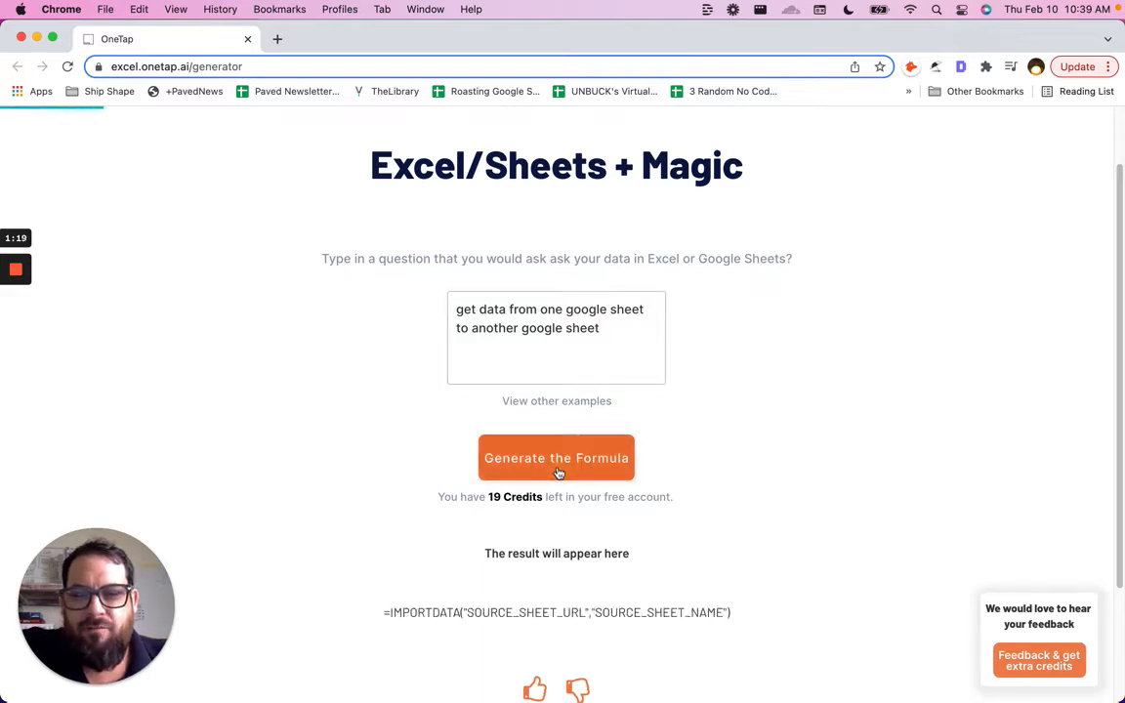
mouse_move(449, 623)
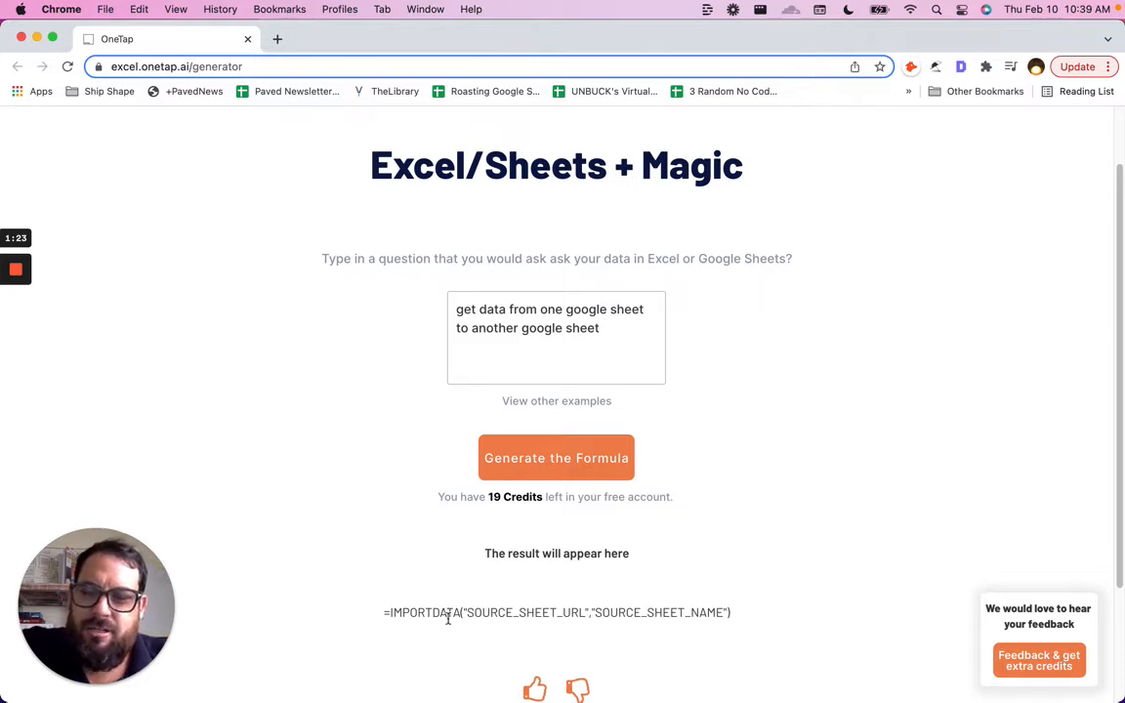
mouse_move(482, 525)
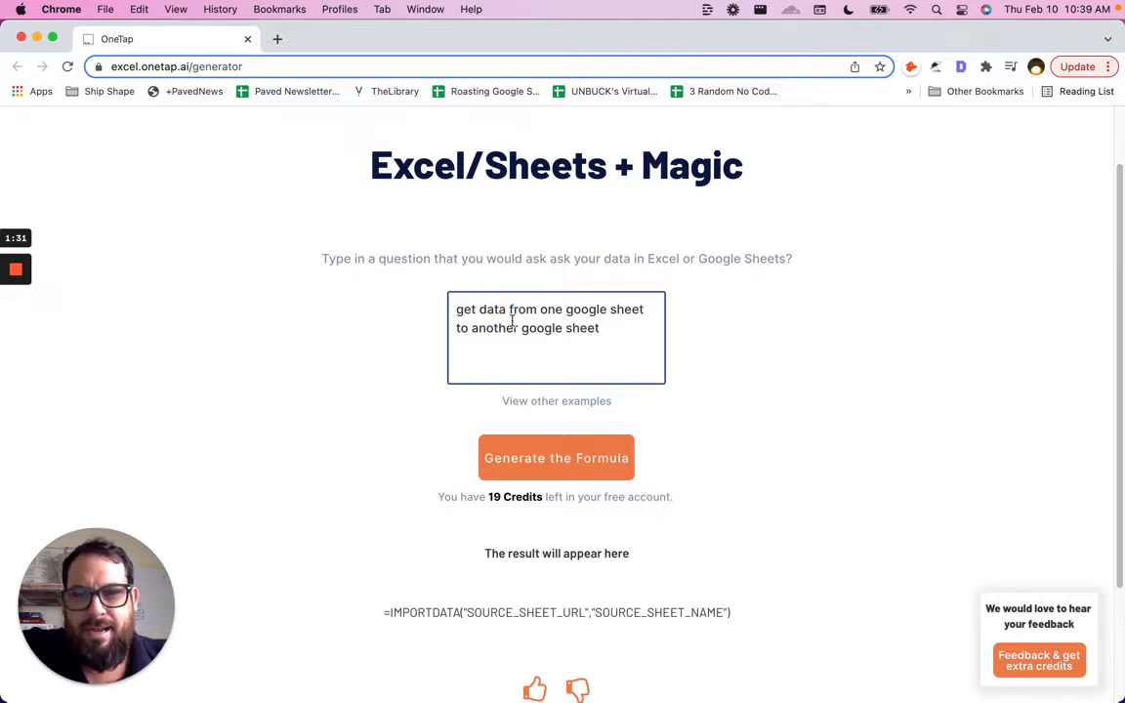
Reword the prompt to ask about copying a column and generate an IMPORTXML formula
type("informa")
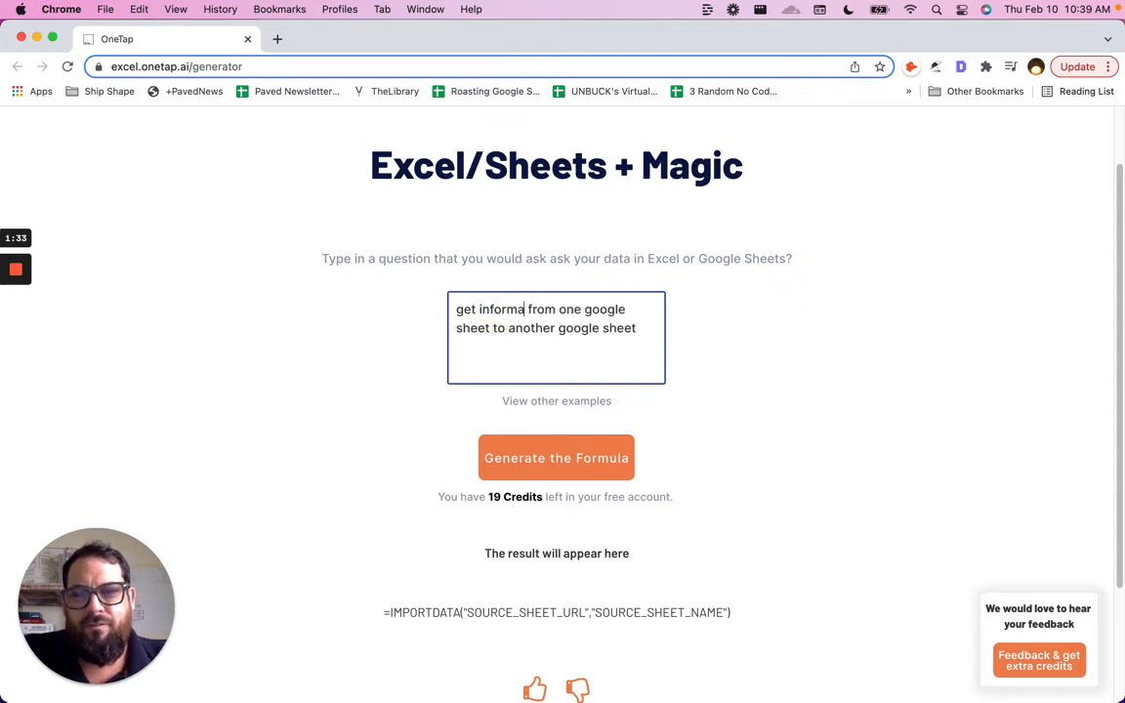
type("tion")
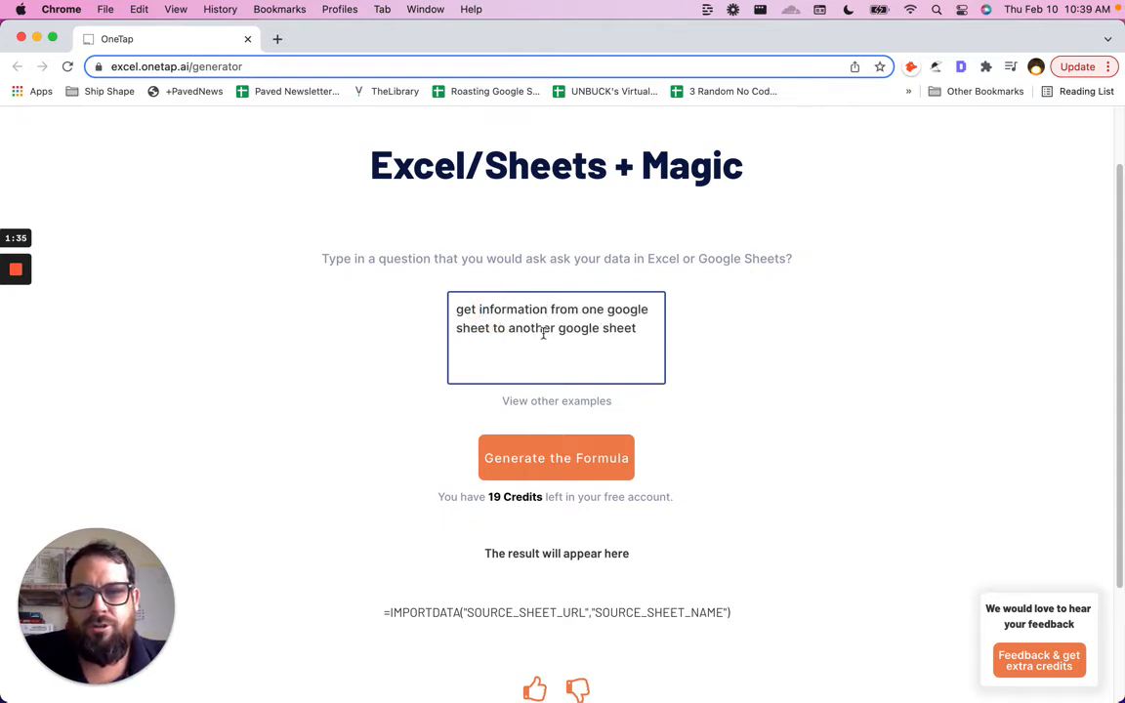
type(",")
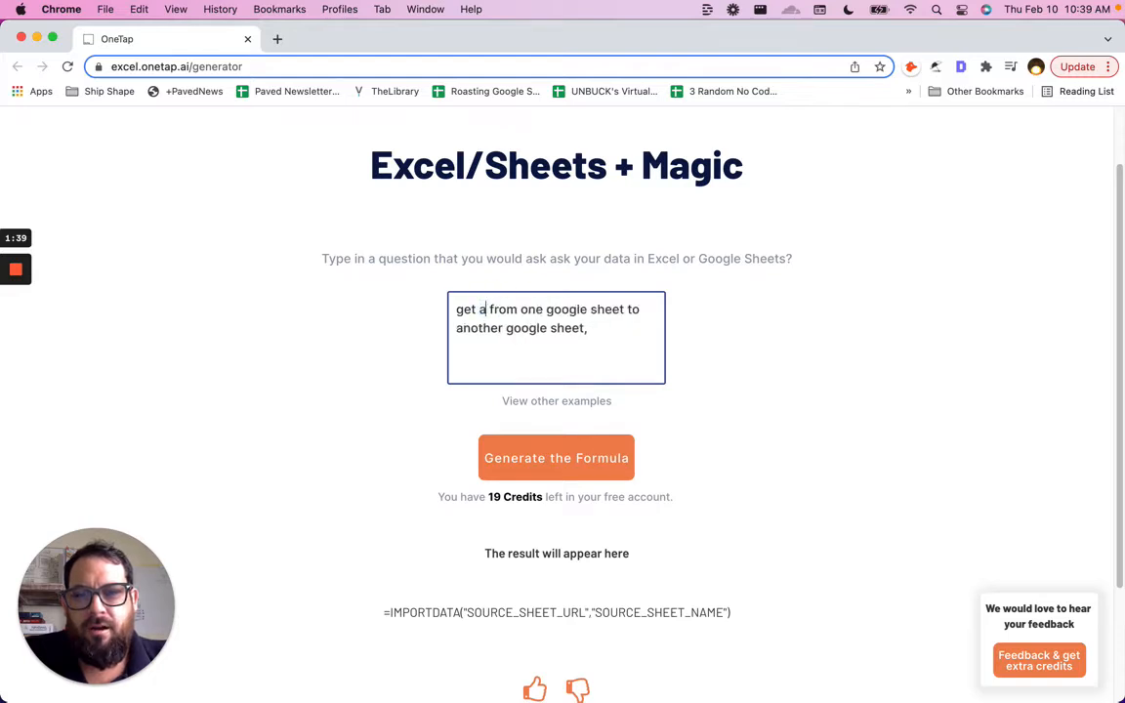
type("column")
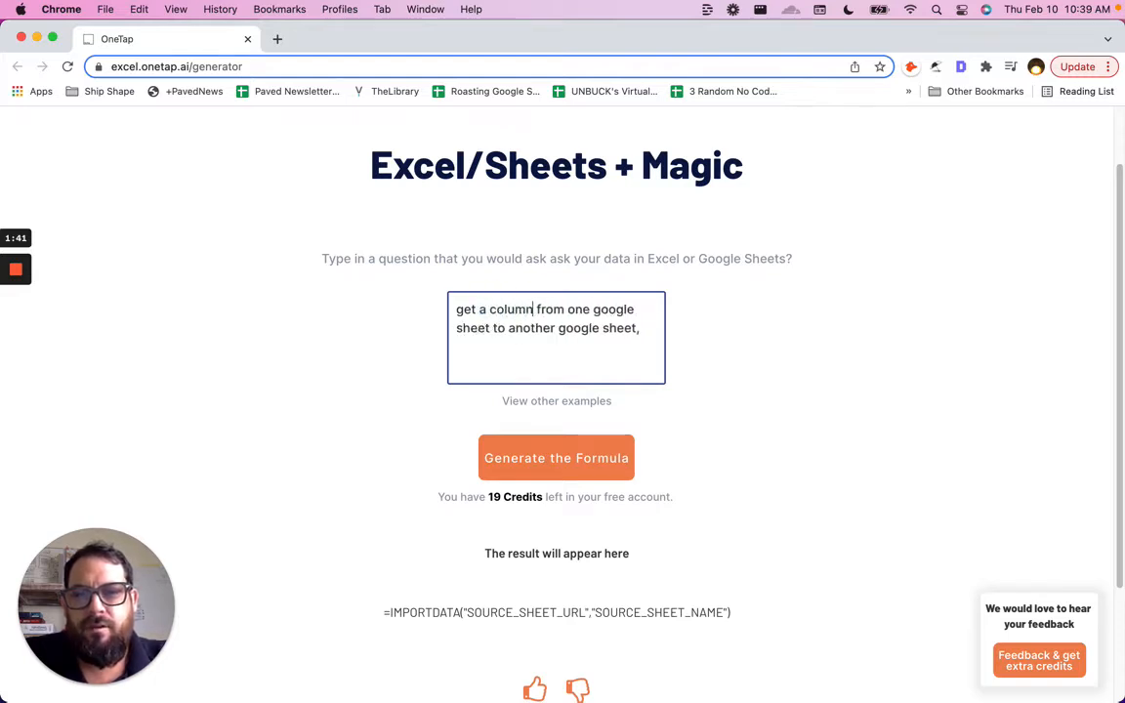
key("Backspace")
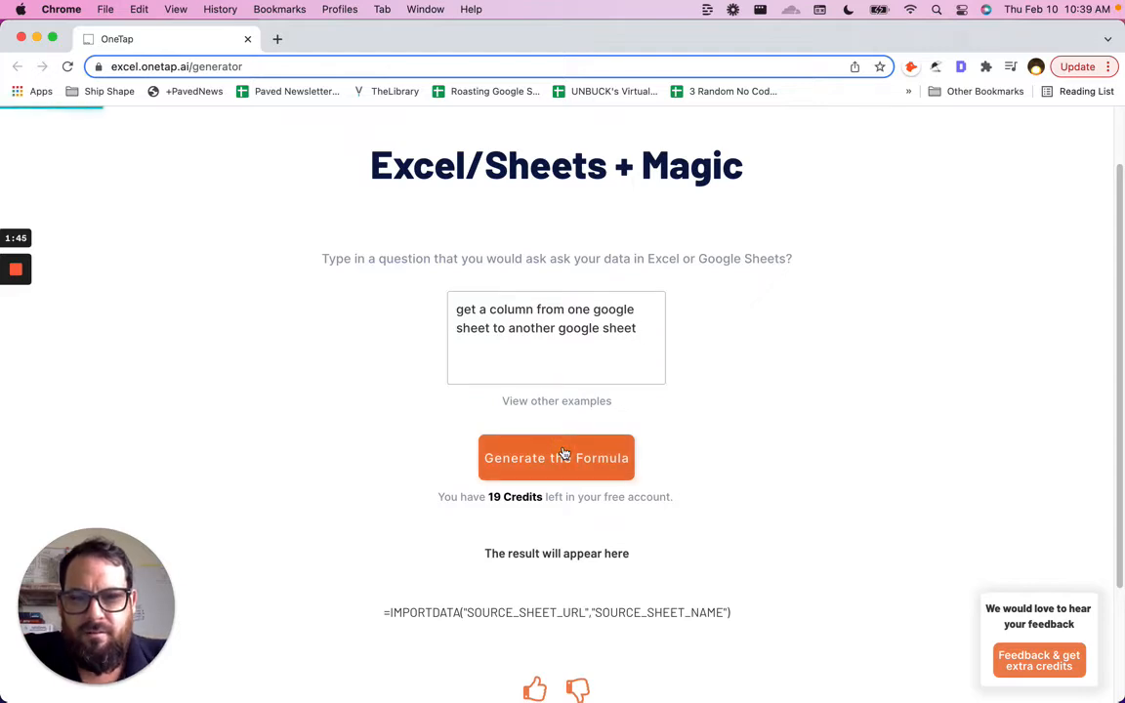
left_click(556, 457)
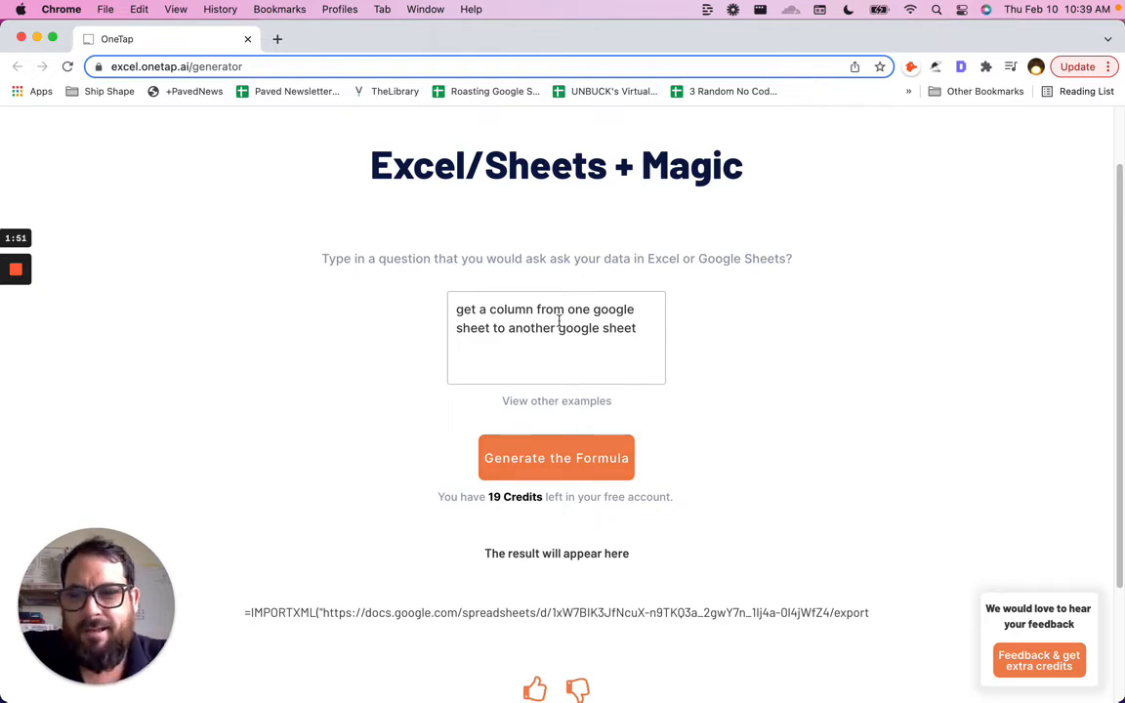
Replace the word 'column' with 'range' in the prompt
left_click(650, 320)
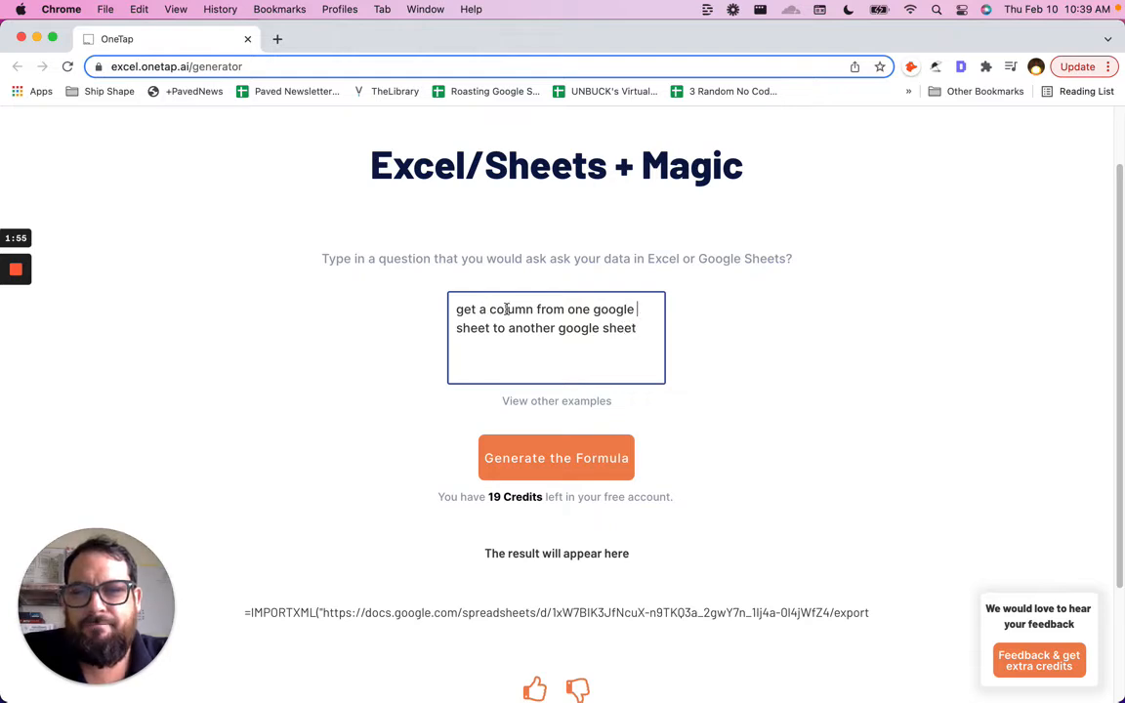
double_click(509, 309)
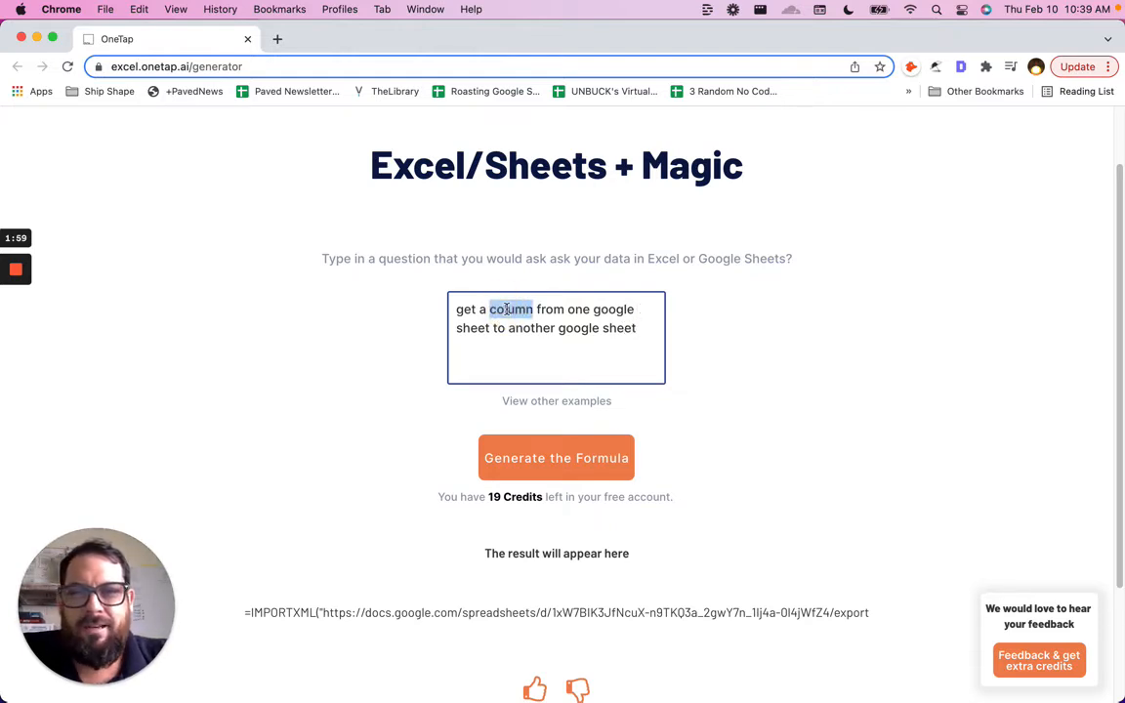
type("range")
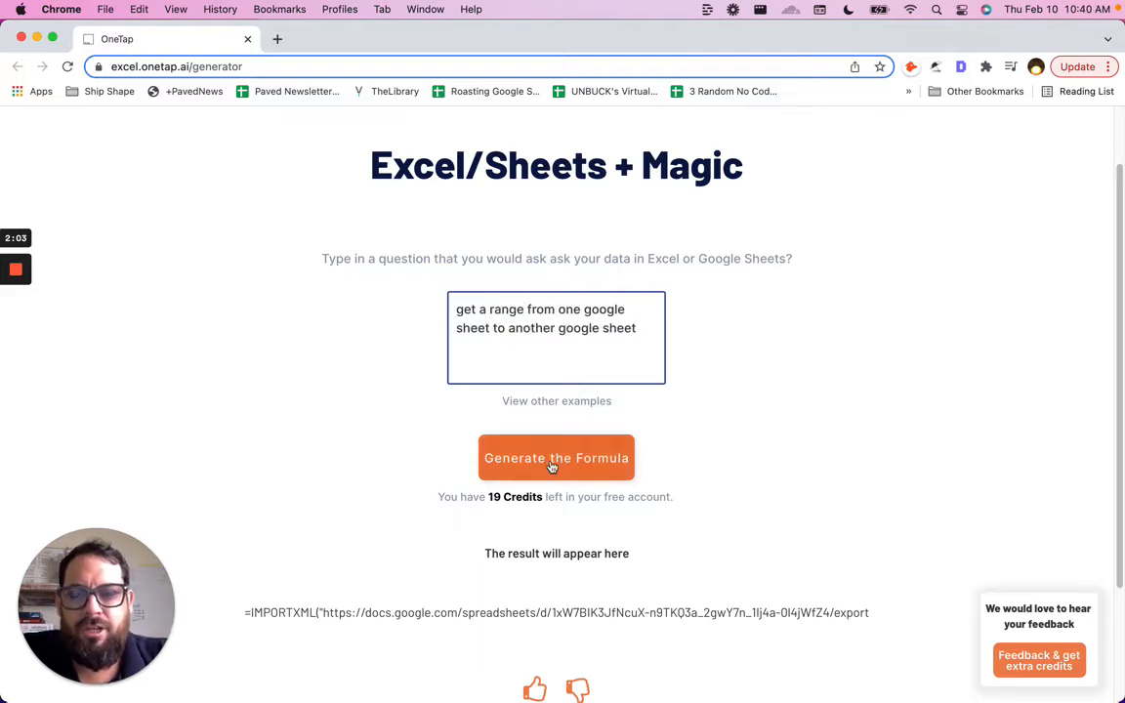
Generate a formula for the 'get a range' prompt, returning GET.DATA
left_click(555, 458)
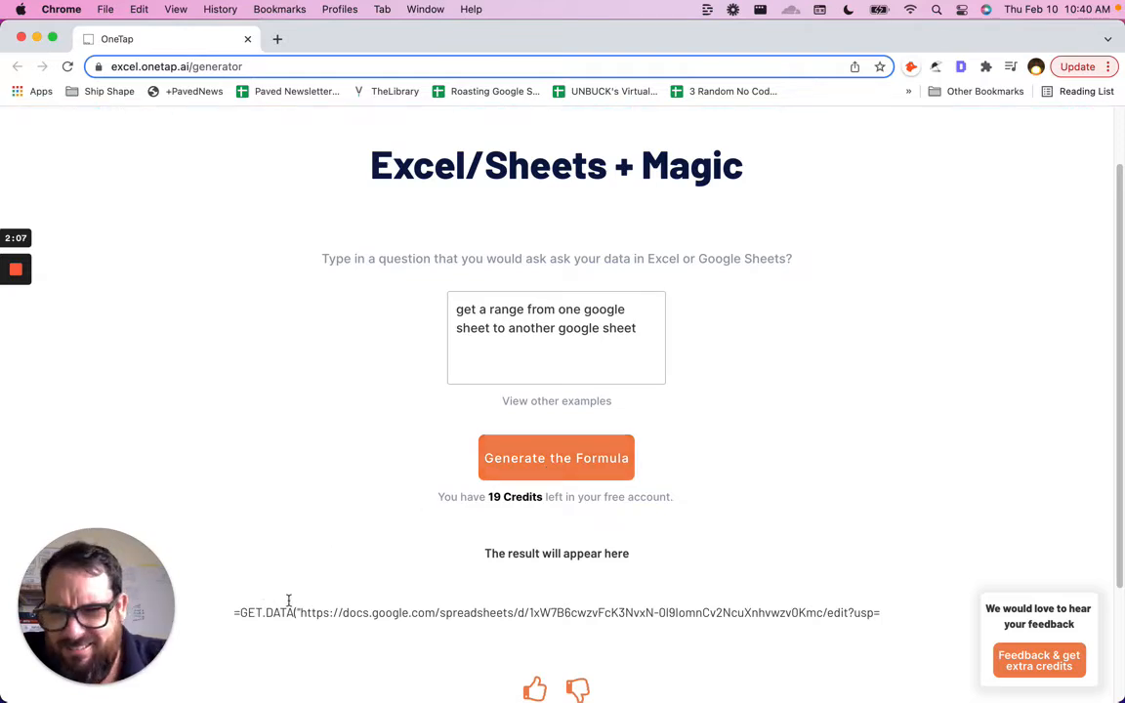
mouse_move(298, 600)
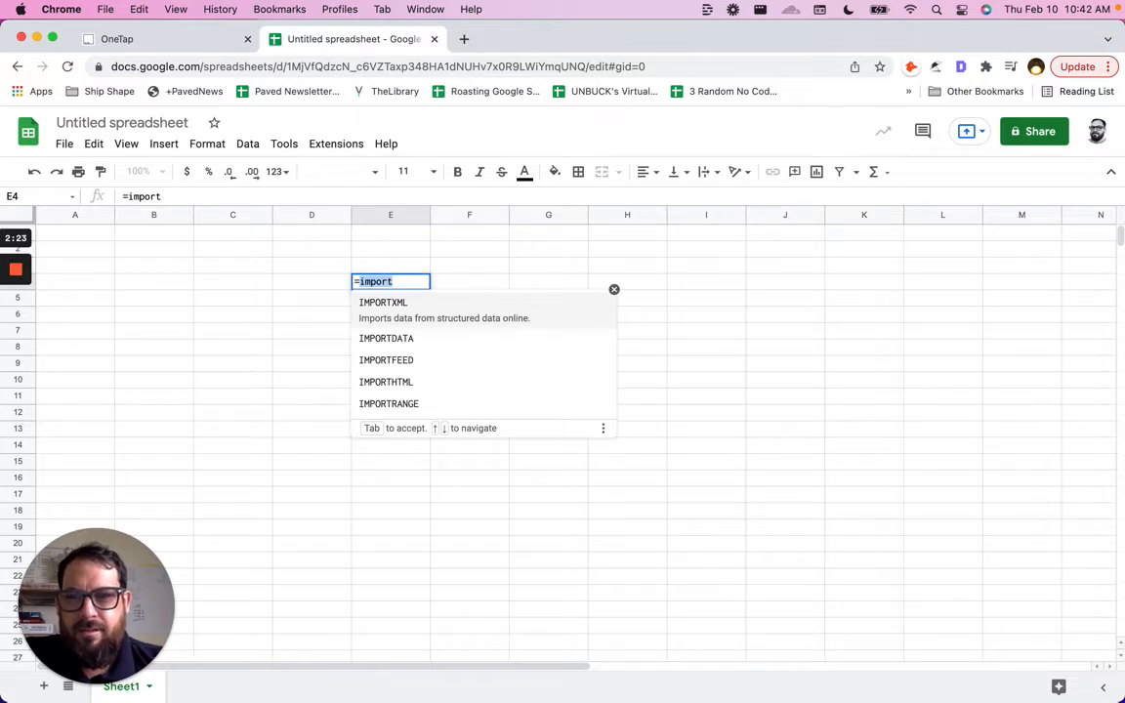
Type '=get.da' in a Sheets cell to check whether a GET.DATA function exists
type("=get")
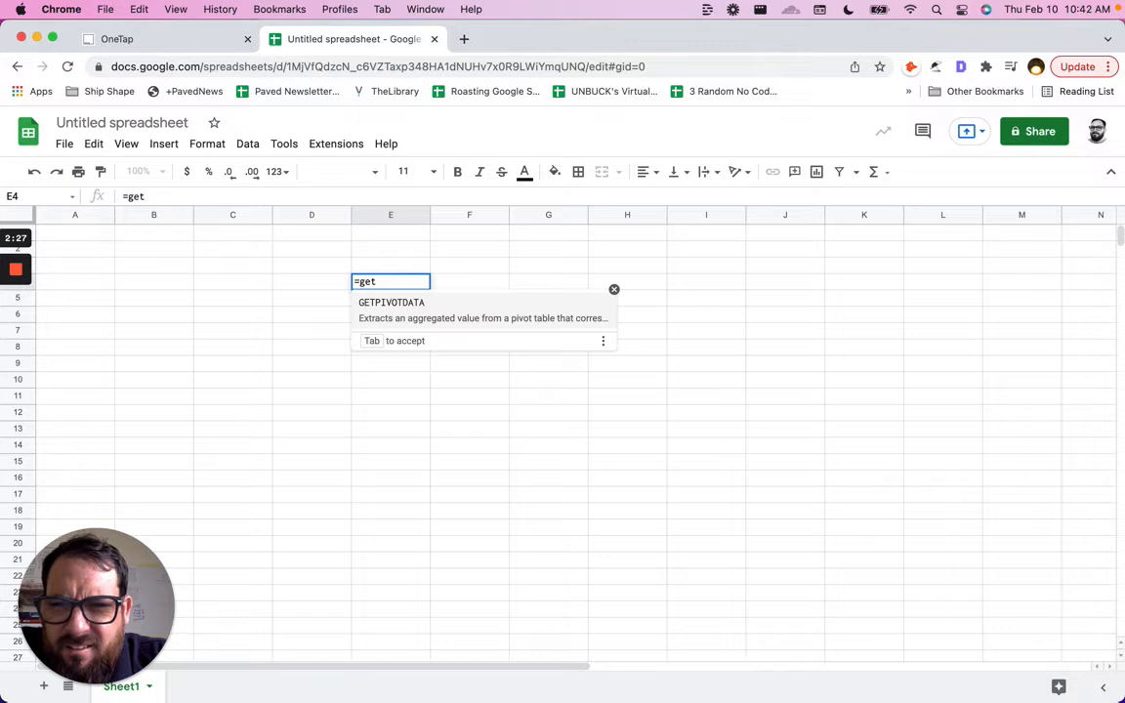
type(".da")
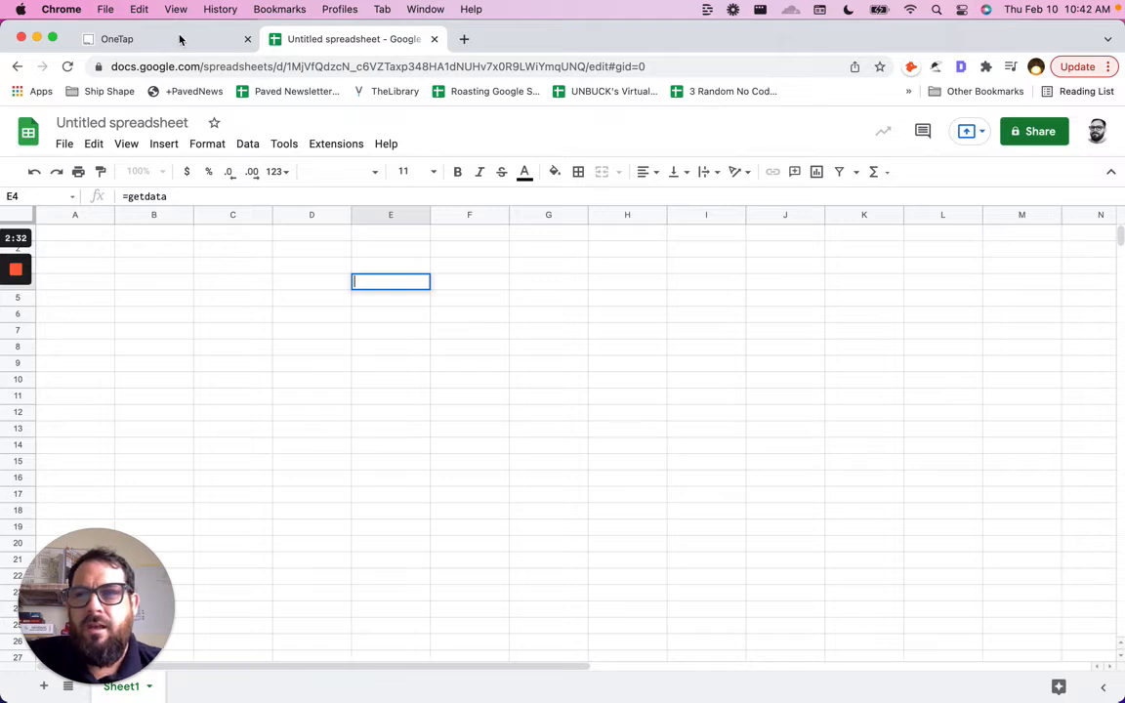
Ask OneTap to 'Capitalize each word in a line.', getting an UPPER/LEFT/LOWER formula
left_click(137, 39)
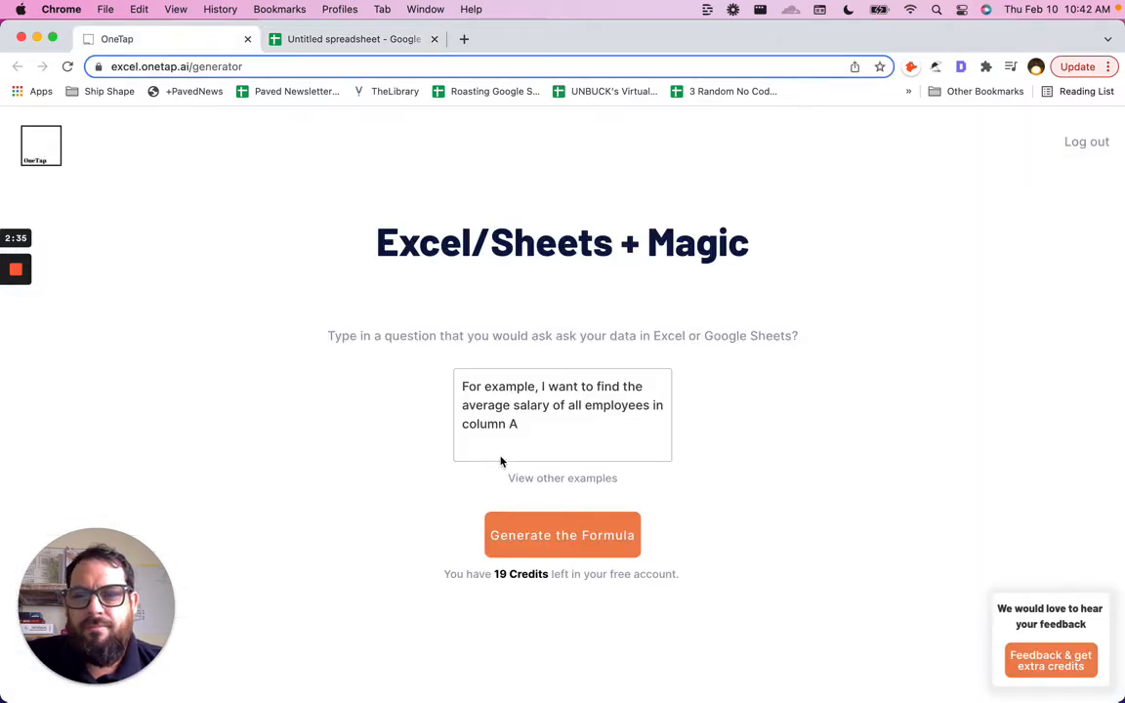
left_click(537, 423)
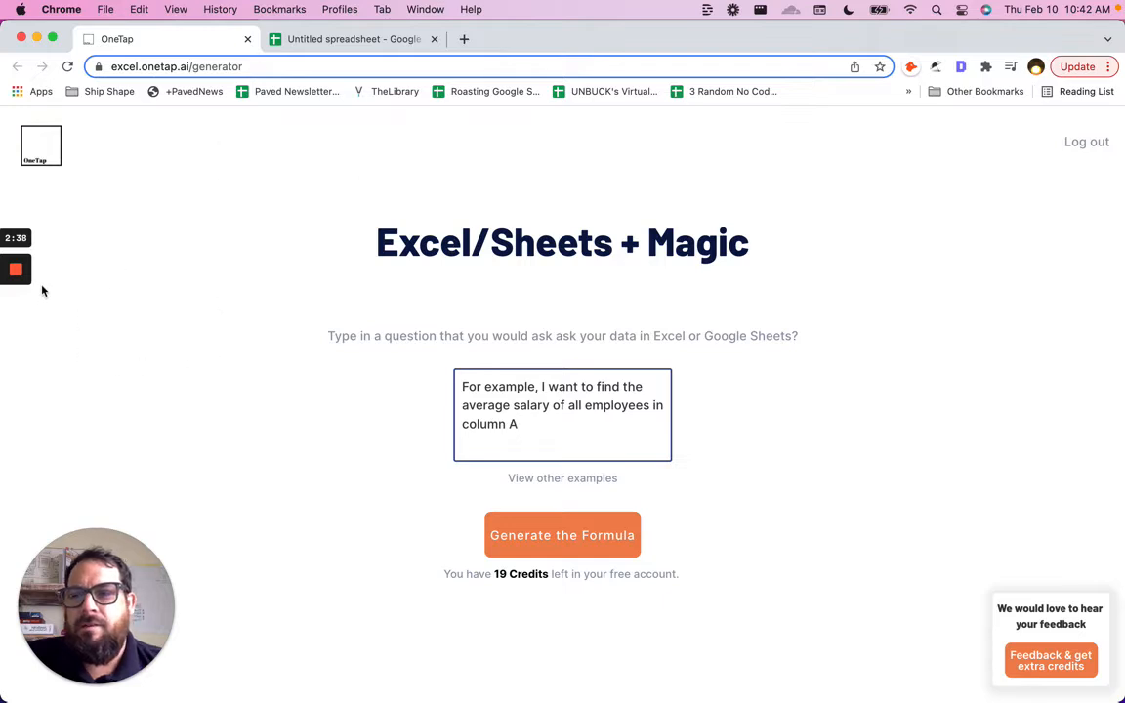
left_click(561, 534)
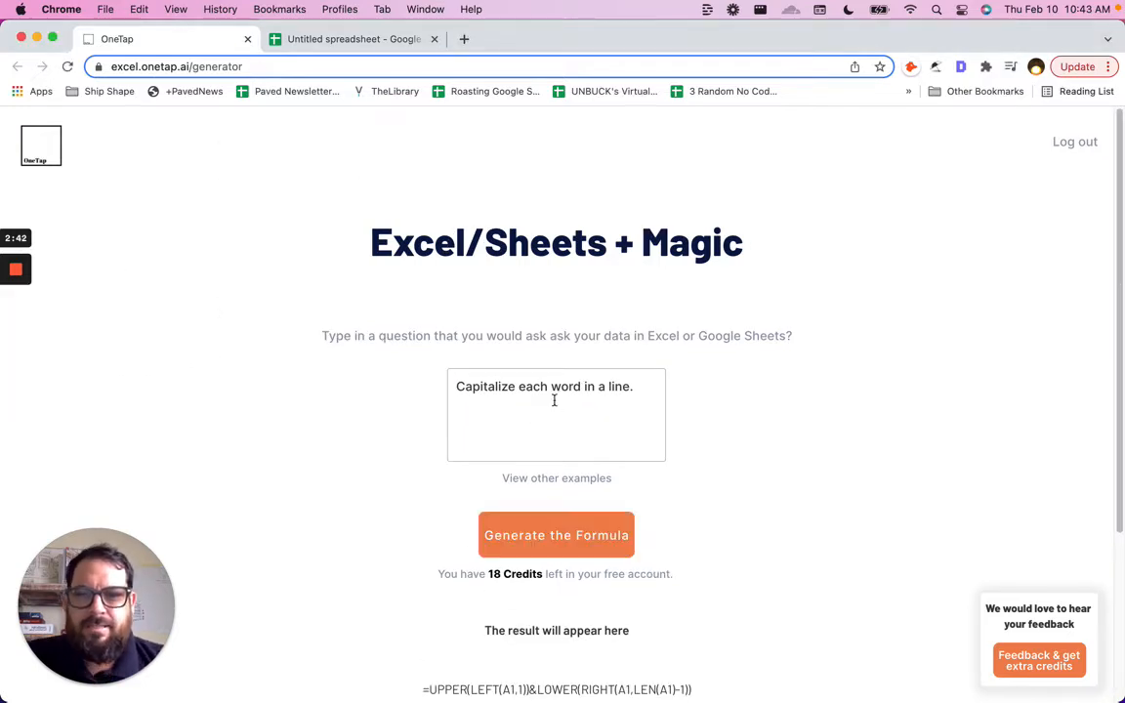
left_click(558, 398)
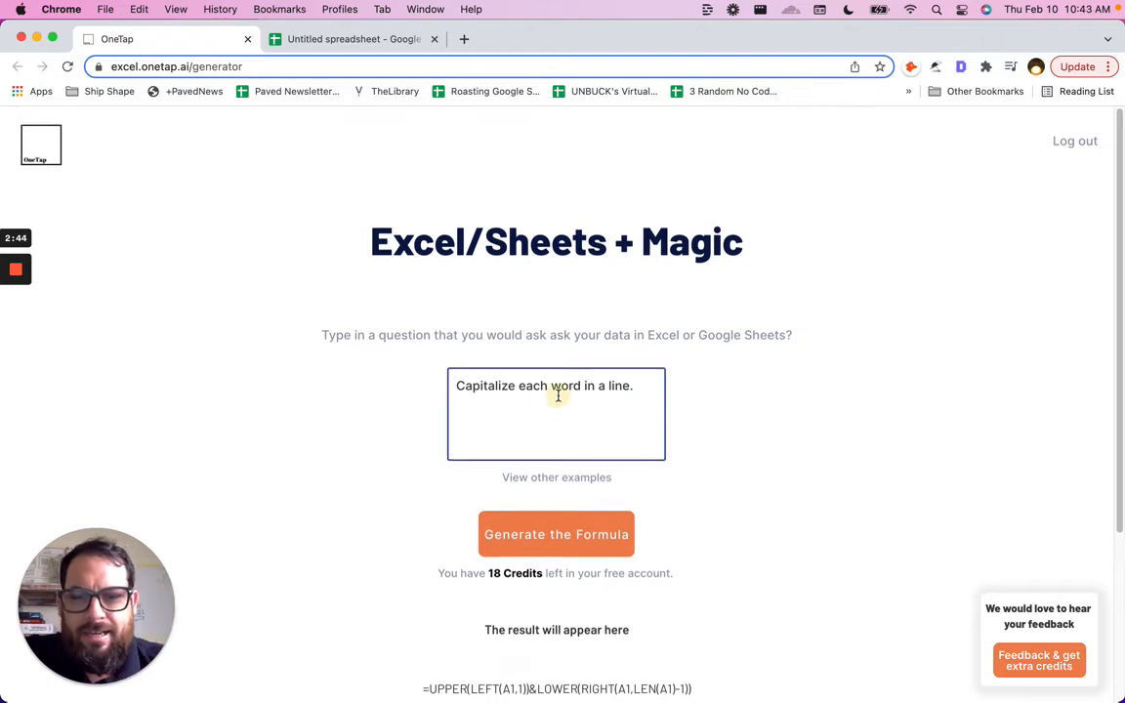
scroll("down", 3)
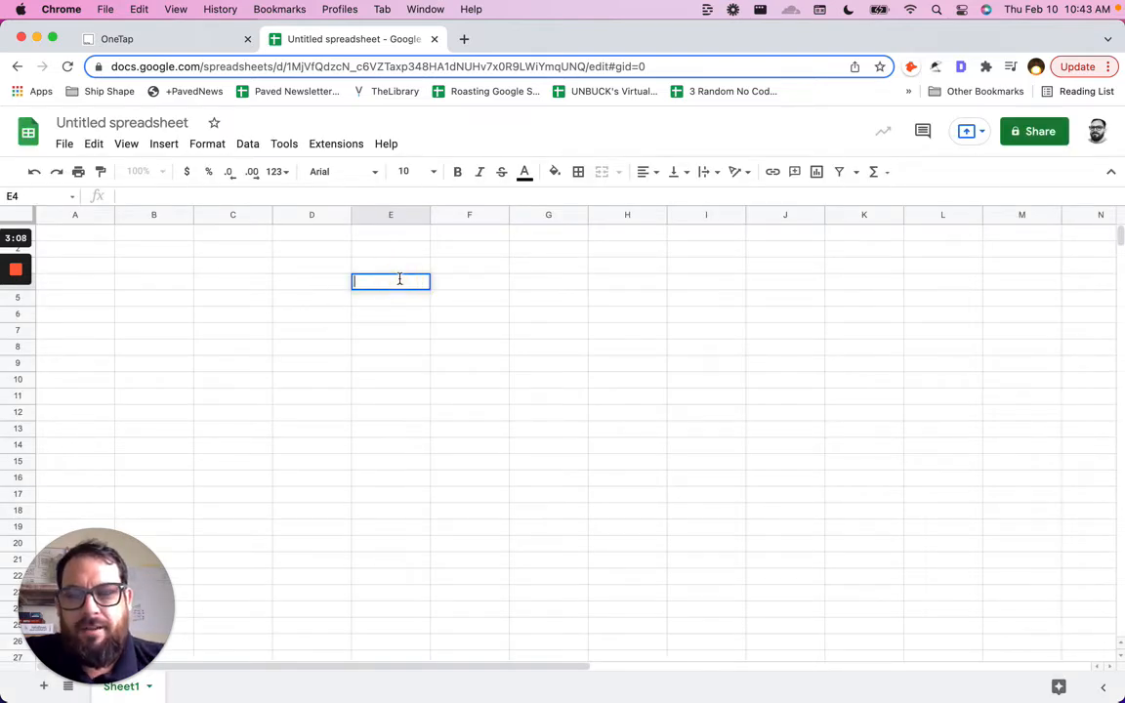
Enter sample text in E4 and put =UPPER(E4) in E5
type("text here and here")
left_click(391, 297)
type("=")
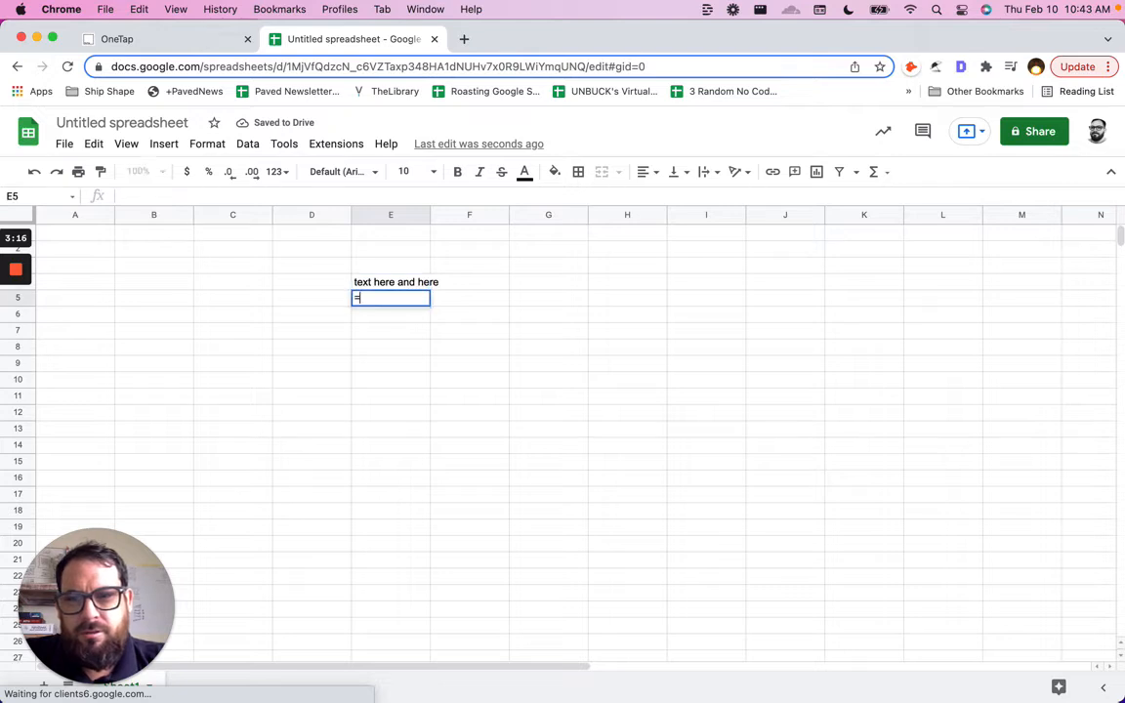
type("upper(")
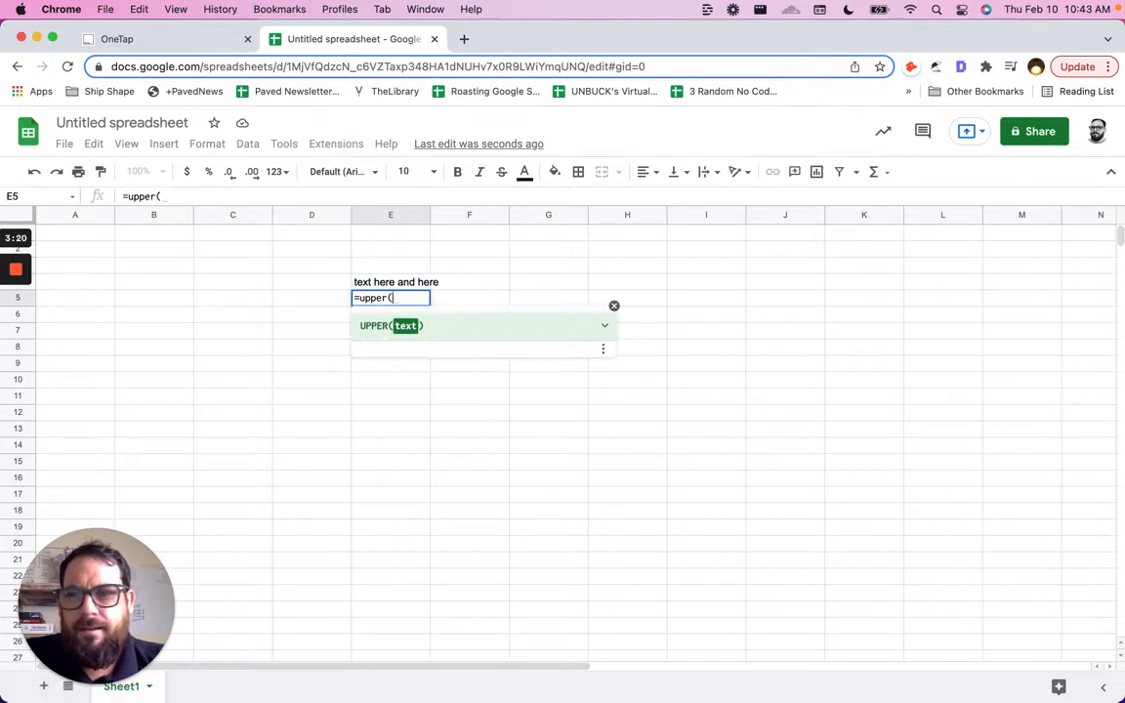
left_click(391, 281)
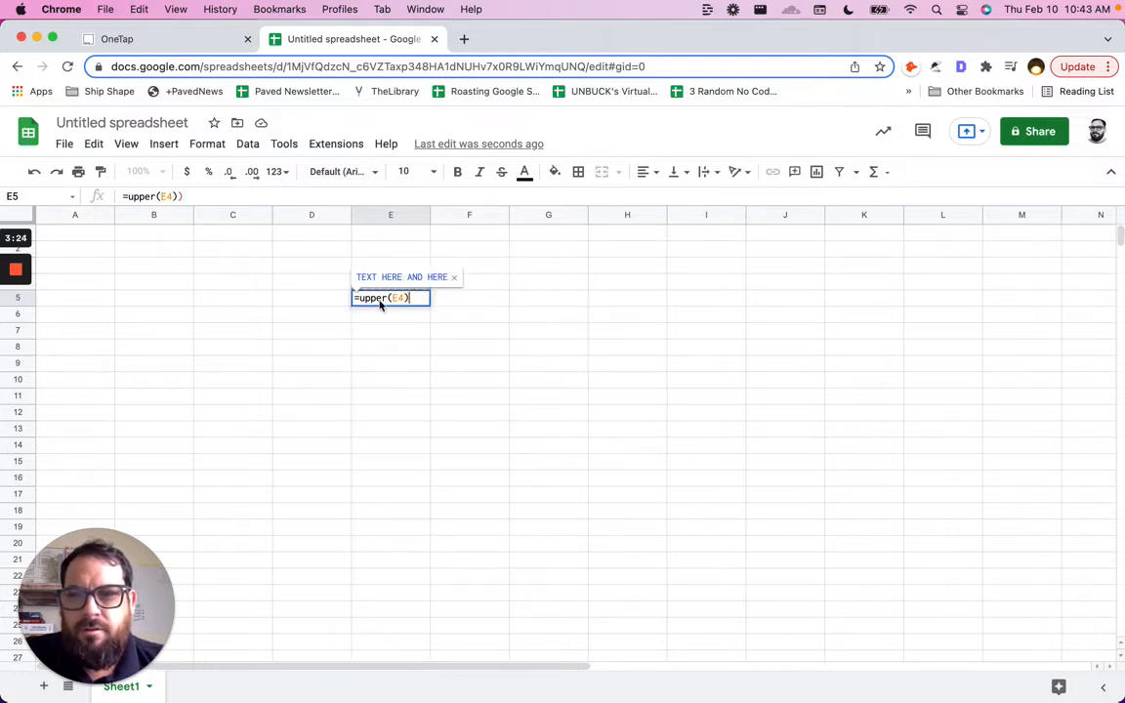
key("Enter")
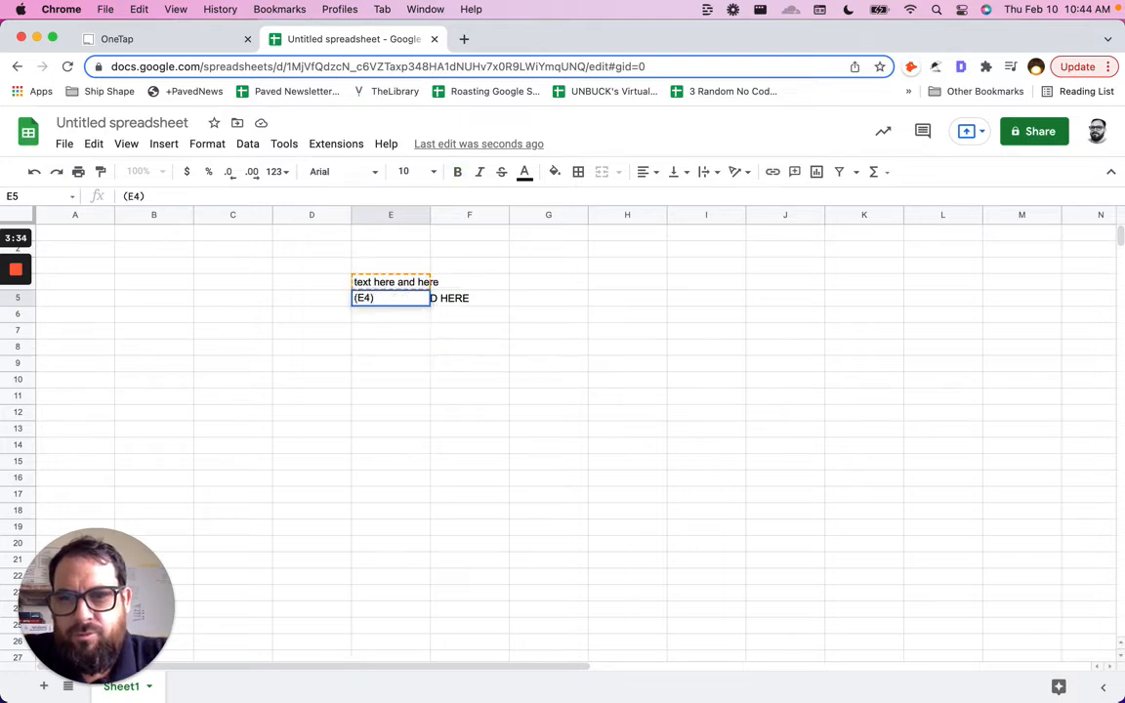
Replace E5 with =PROPER(E4), showing 'Text Here And Here'
type("=pro")
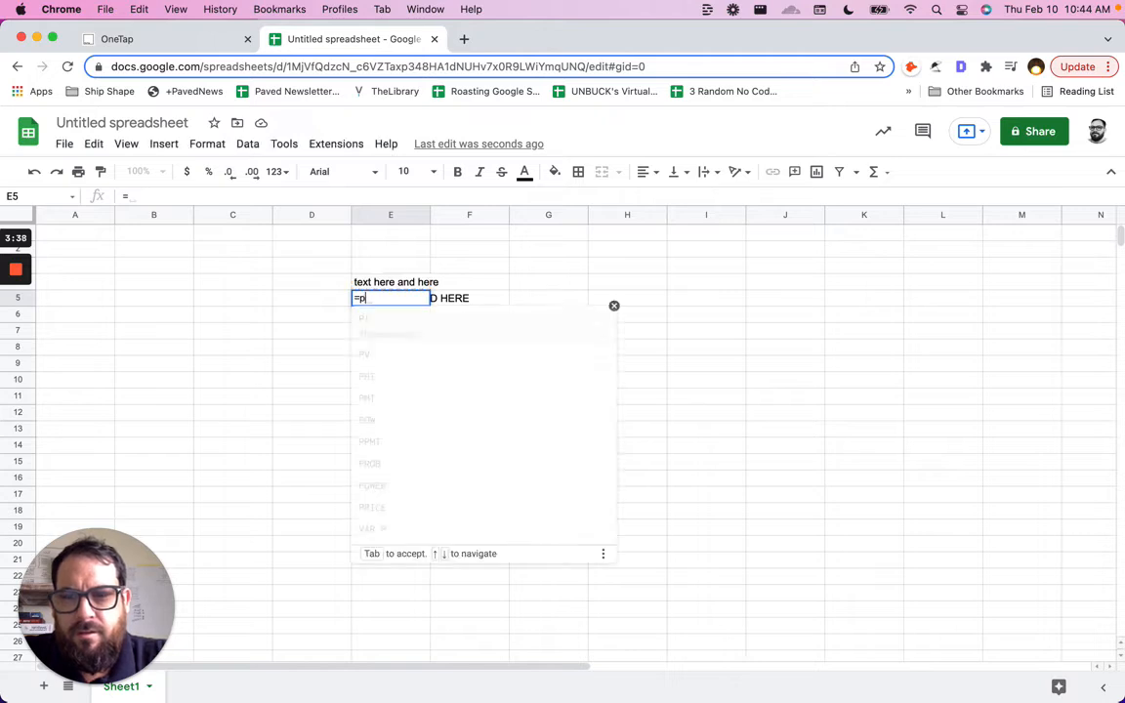
type("roper")
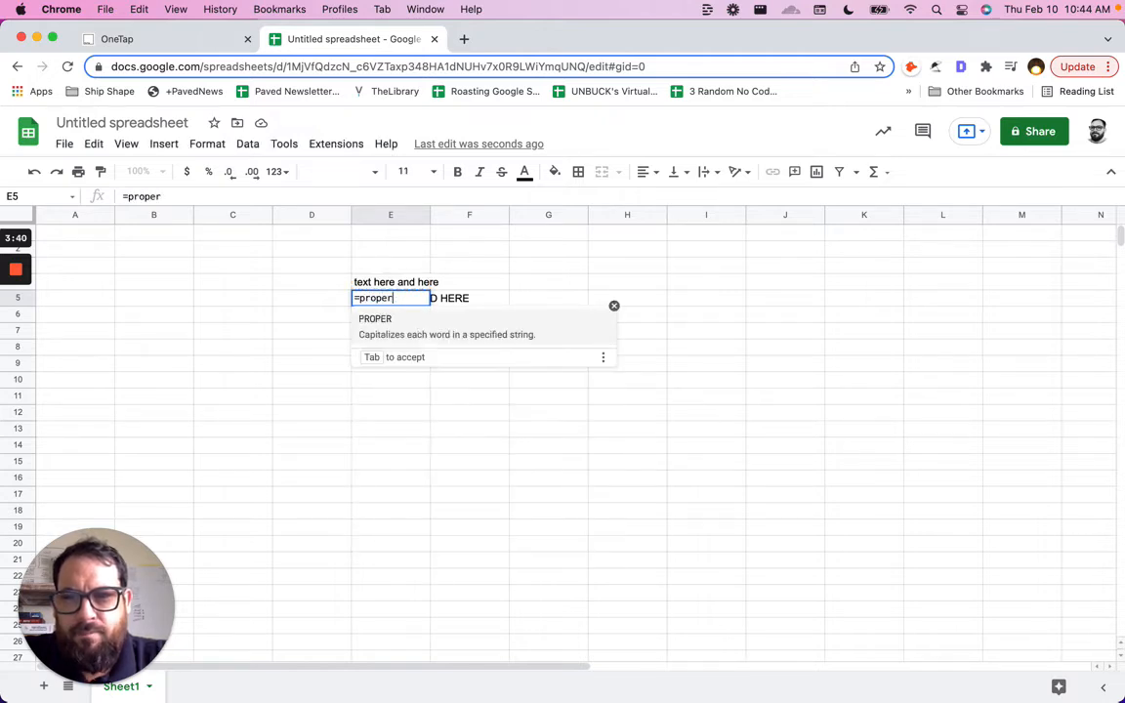
left_click(391, 264)
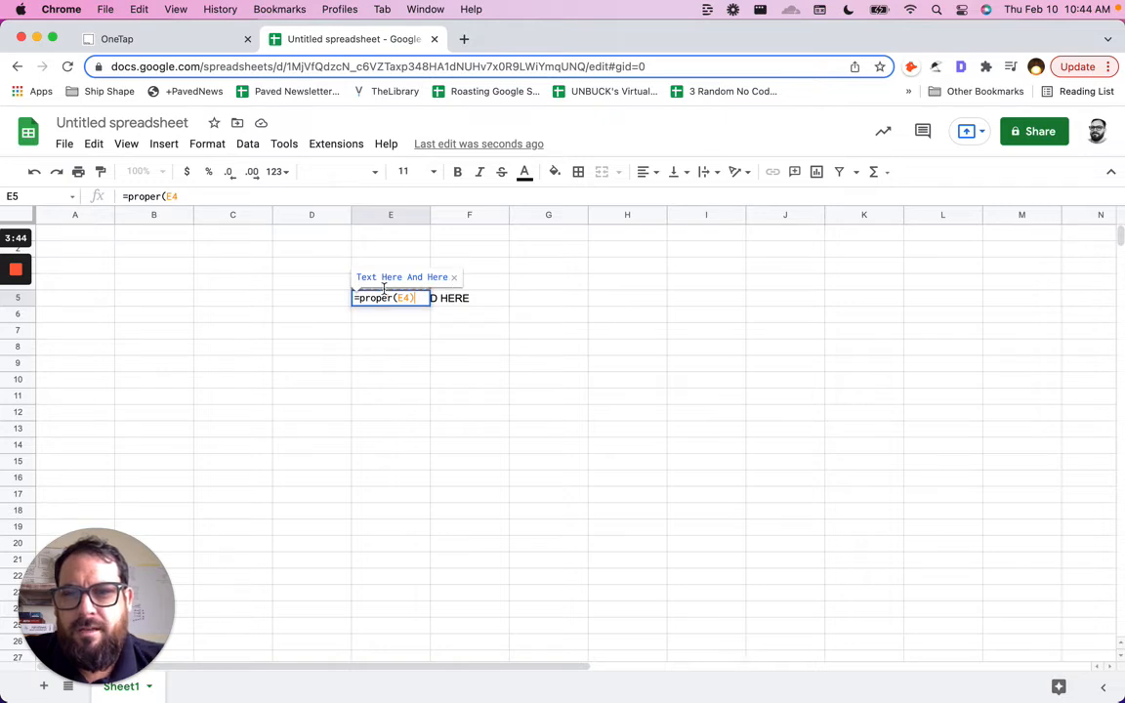
key("Enter")
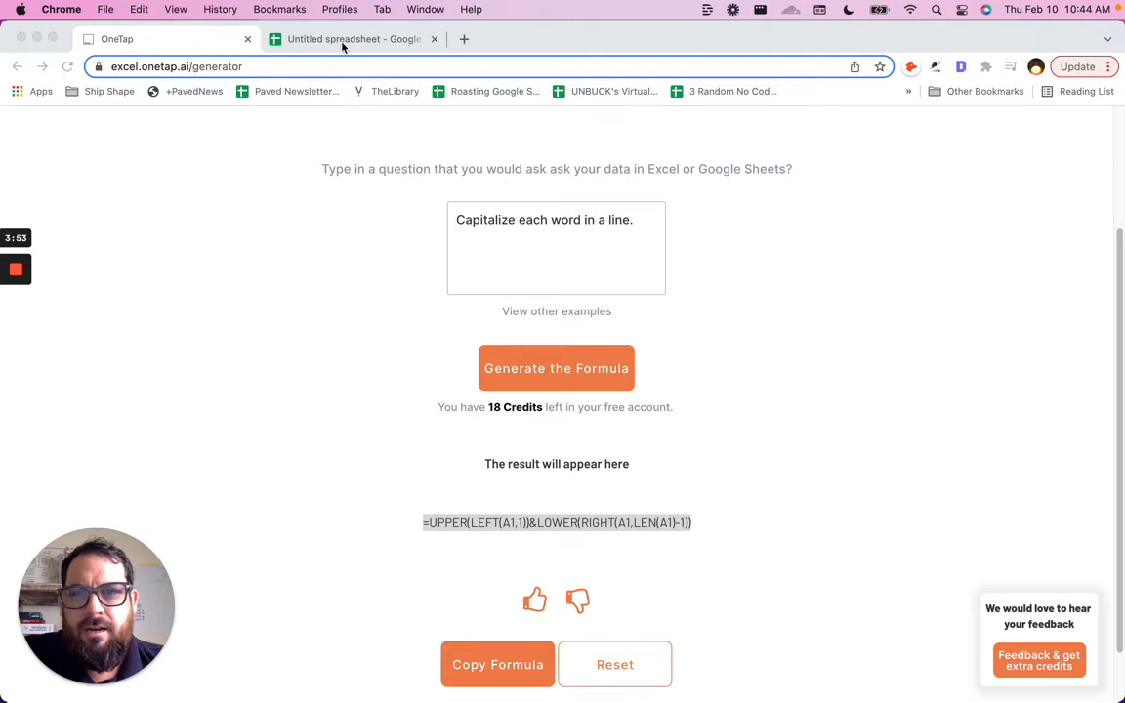
Paste OneTap's UPPER/LEFT/LOWER formula into E6 referencing E4, giving 'Text here and here'
left_click(352, 39)
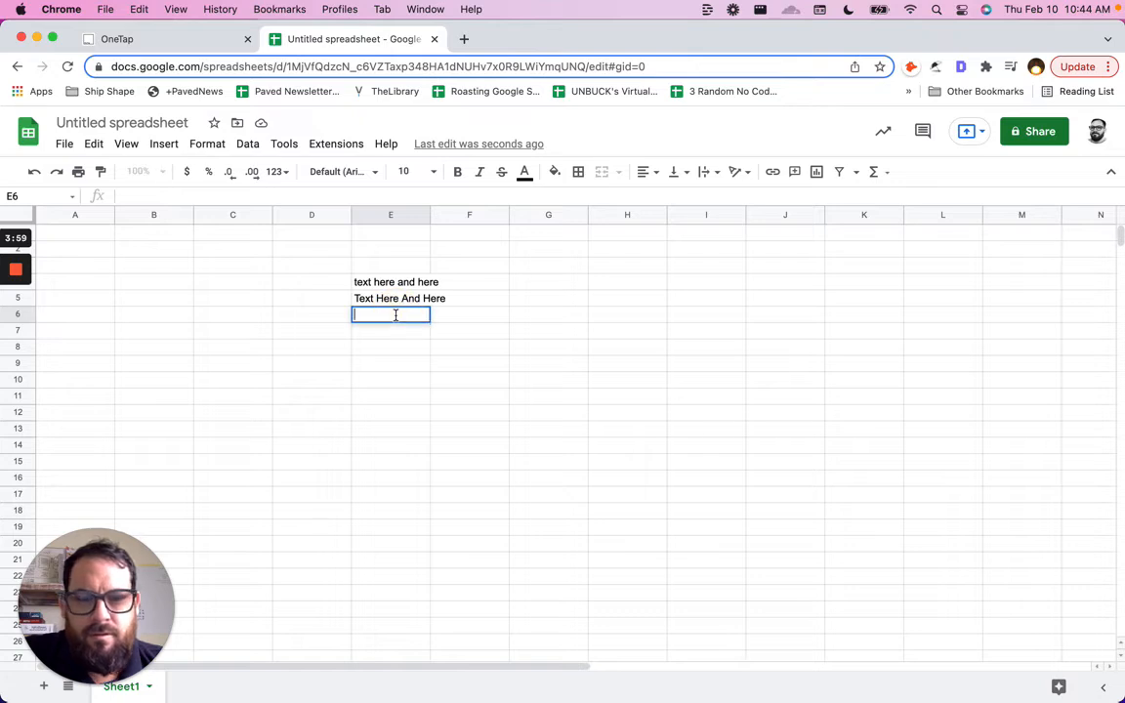
type("=UPPER(LEFT(A1,1))&LOWER(RIGHT(A1,LEN(A1)-1))")
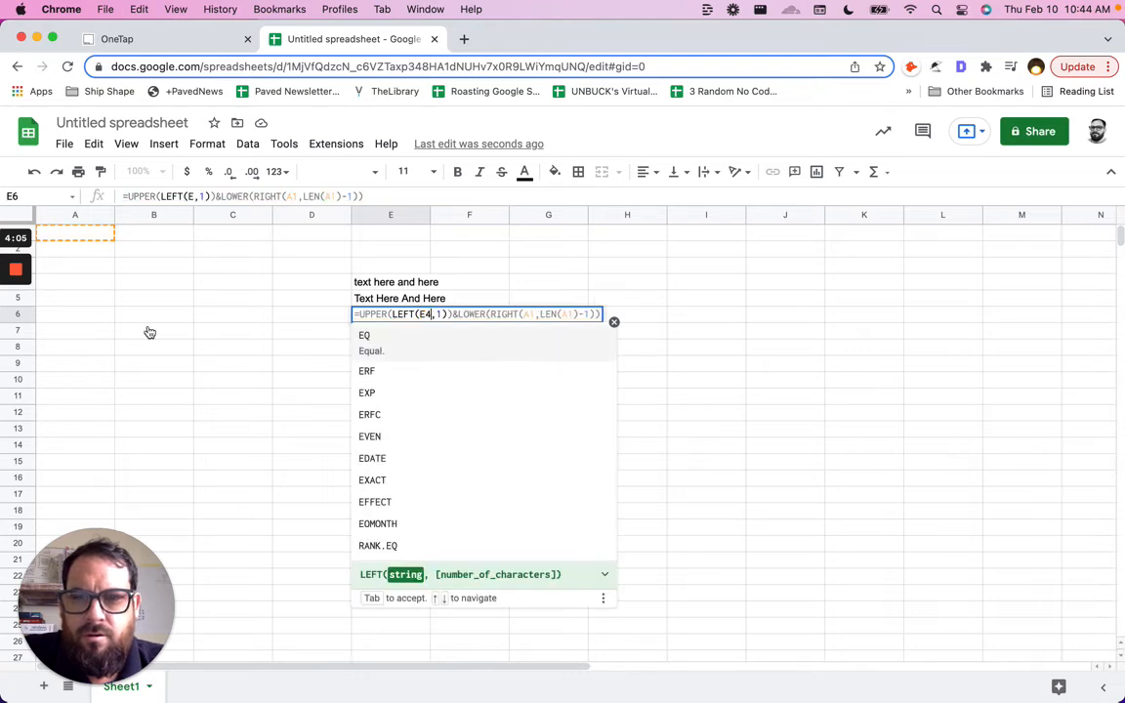
key("Enter")
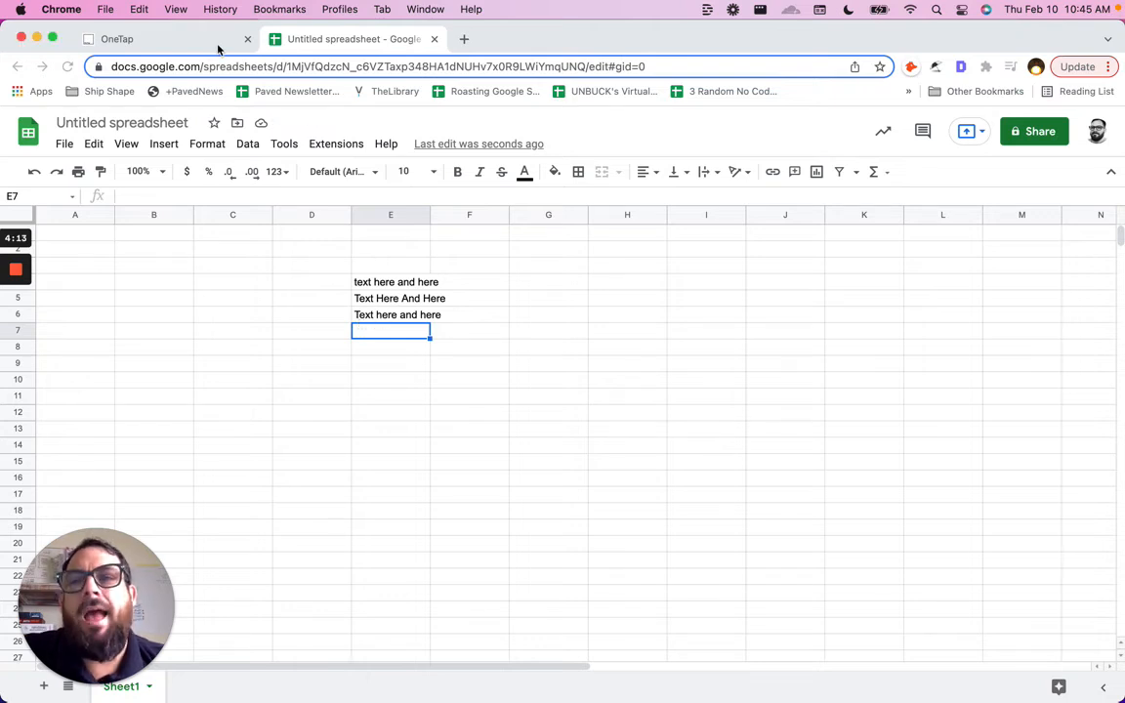
Regenerate the capitalisation formula for reworded 'cell' prompts, then enter 'change rows to columns in google sheets'
left_click(146, 39)
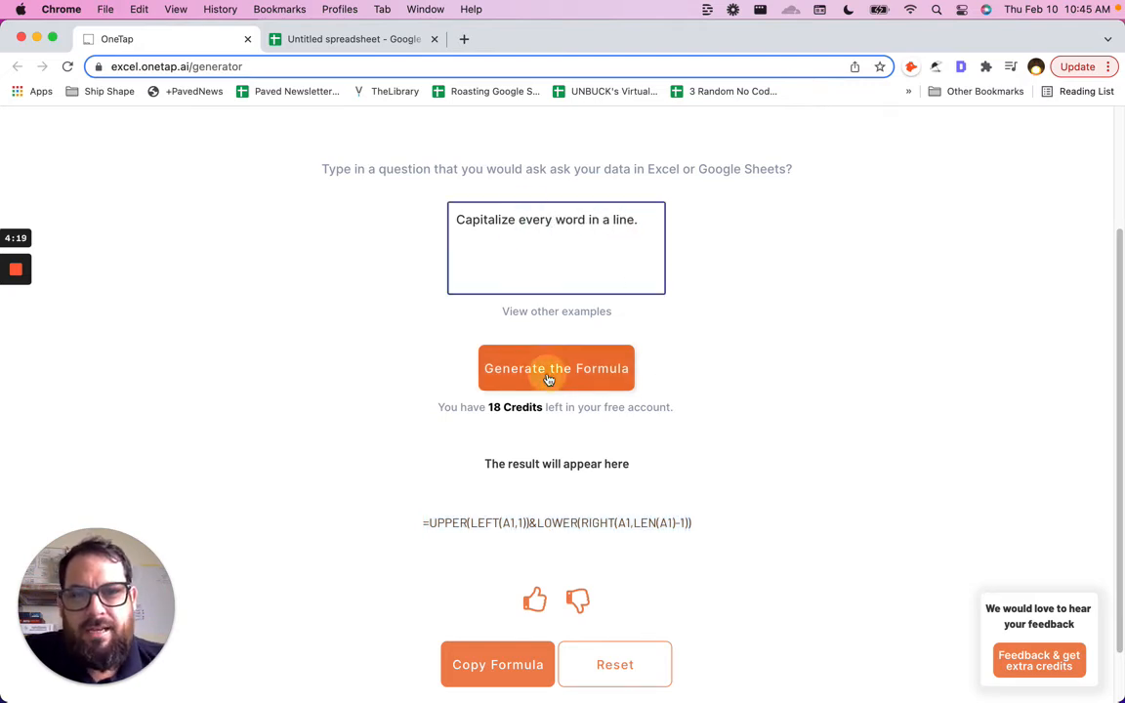
left_click(555, 368)
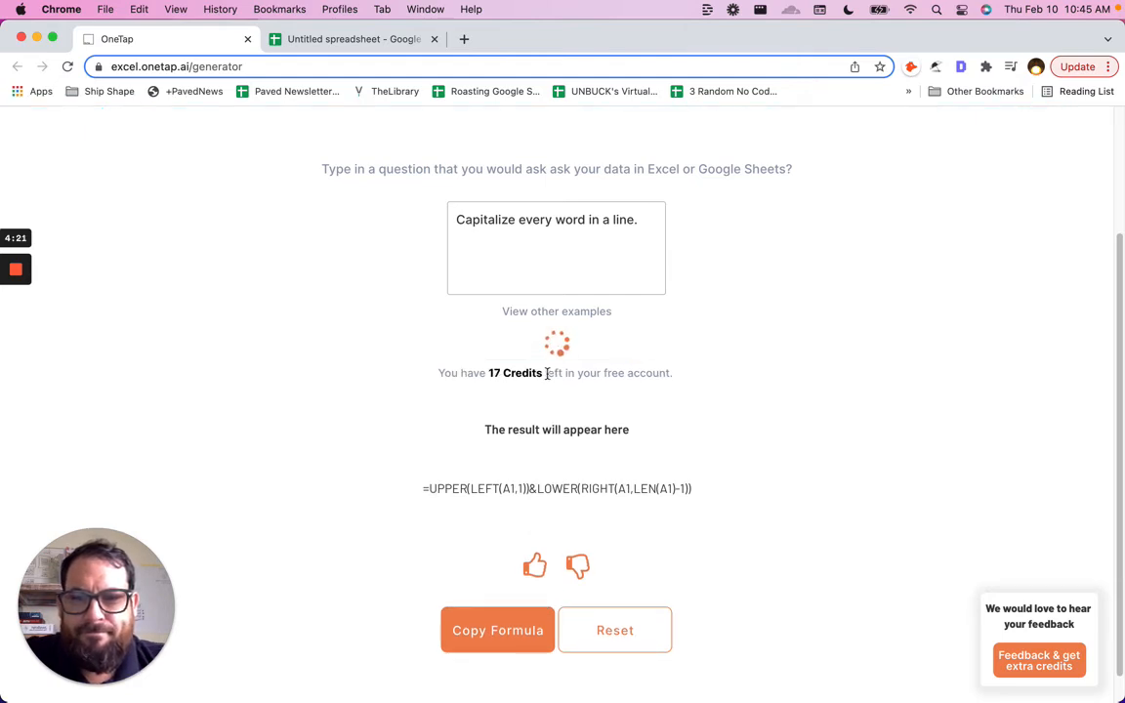
mouse_move(316, 387)
type("o")
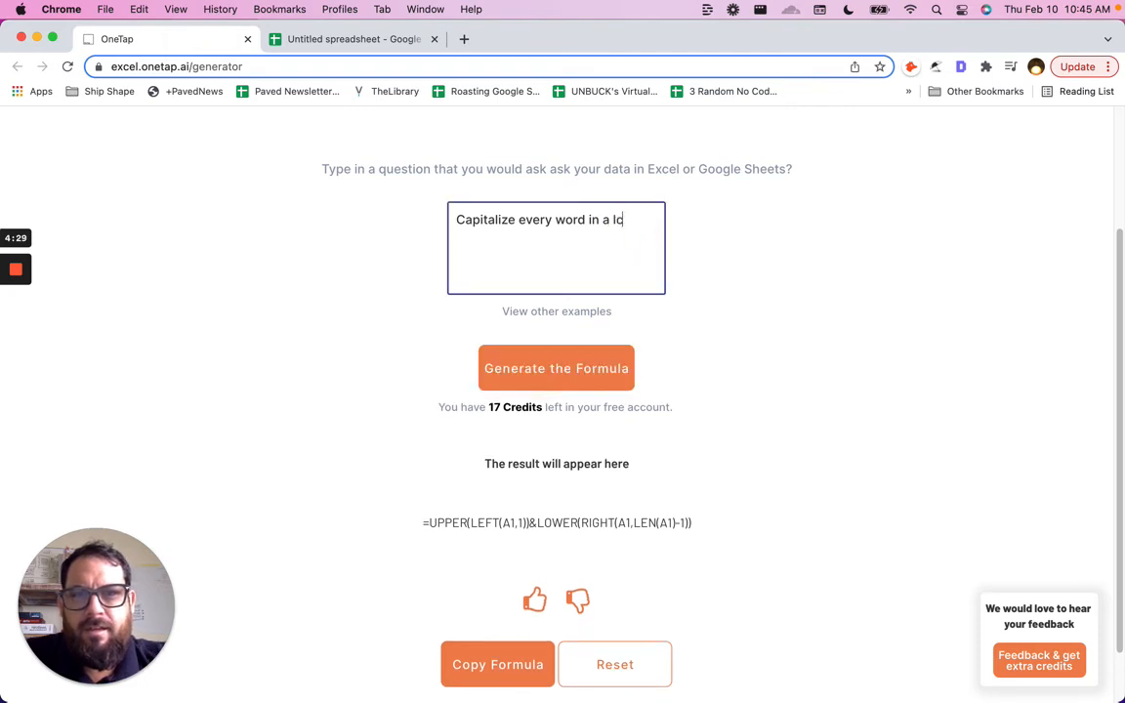
type("cell")
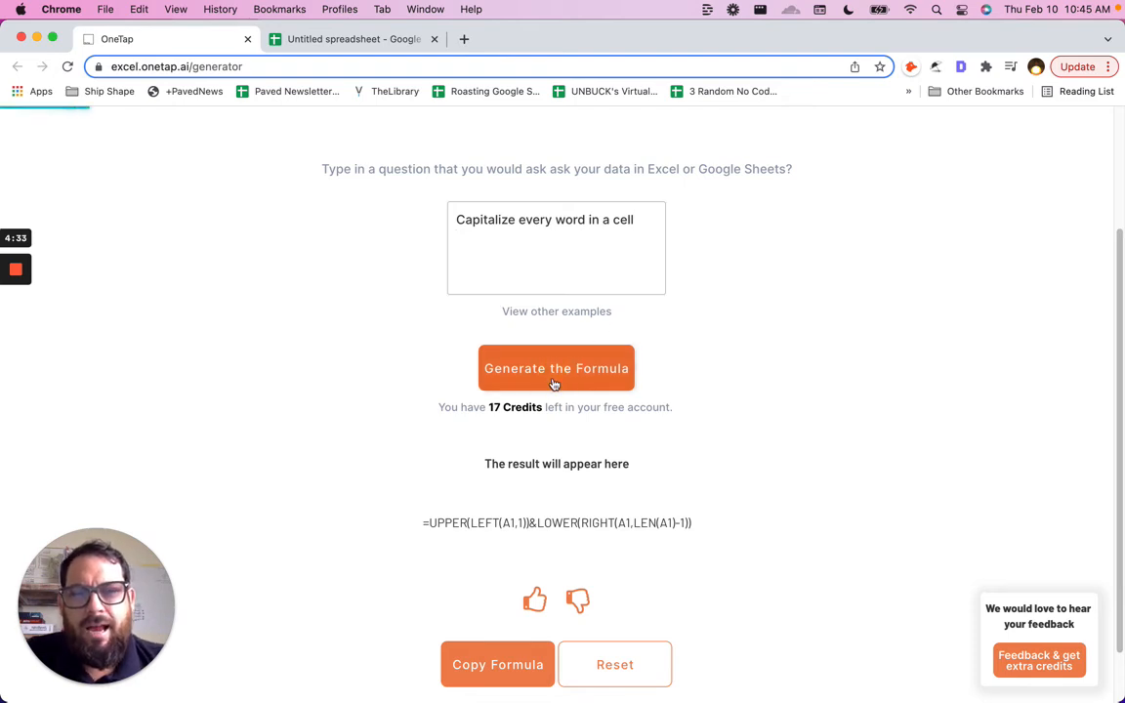
left_click(556, 368)
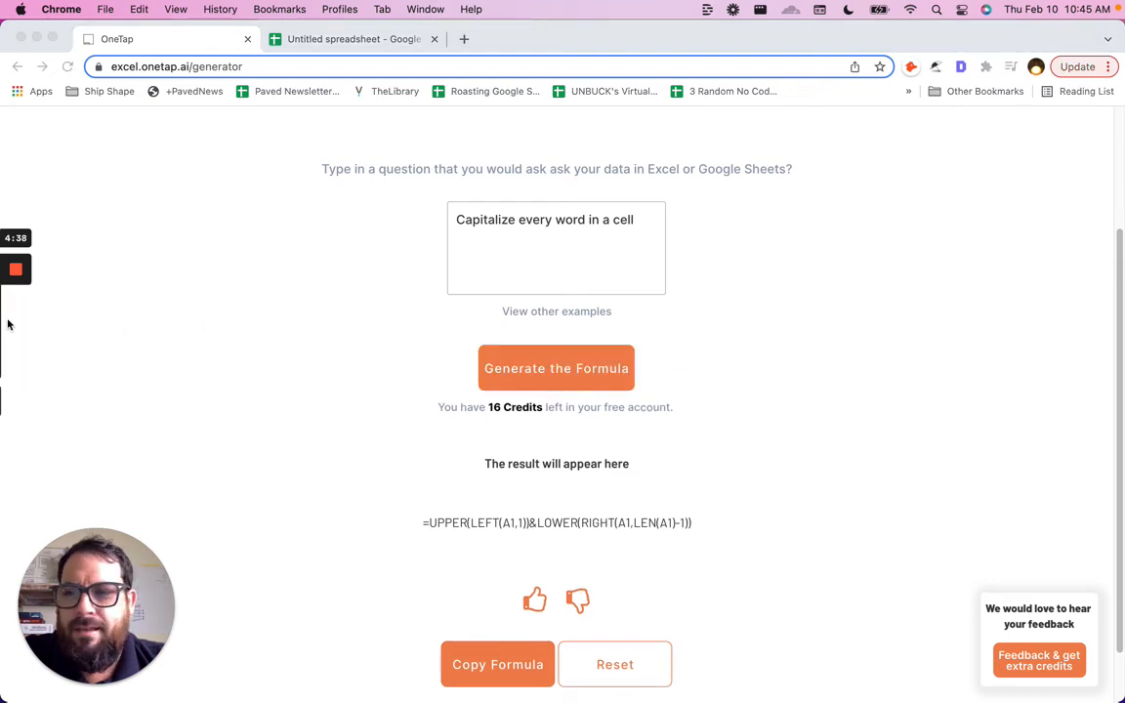
type("change rows to columns in google sheets")
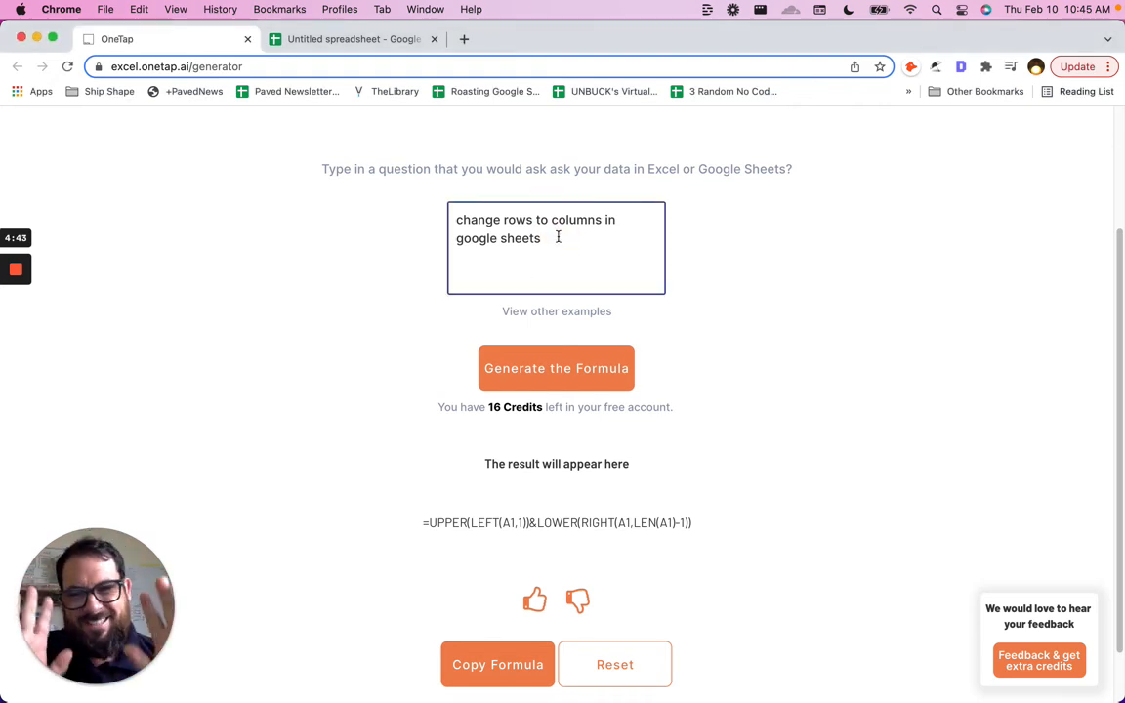
Generate the rows-to-columns formula, which returns TRANSPOSE(TEXT)
left_click(555, 368)
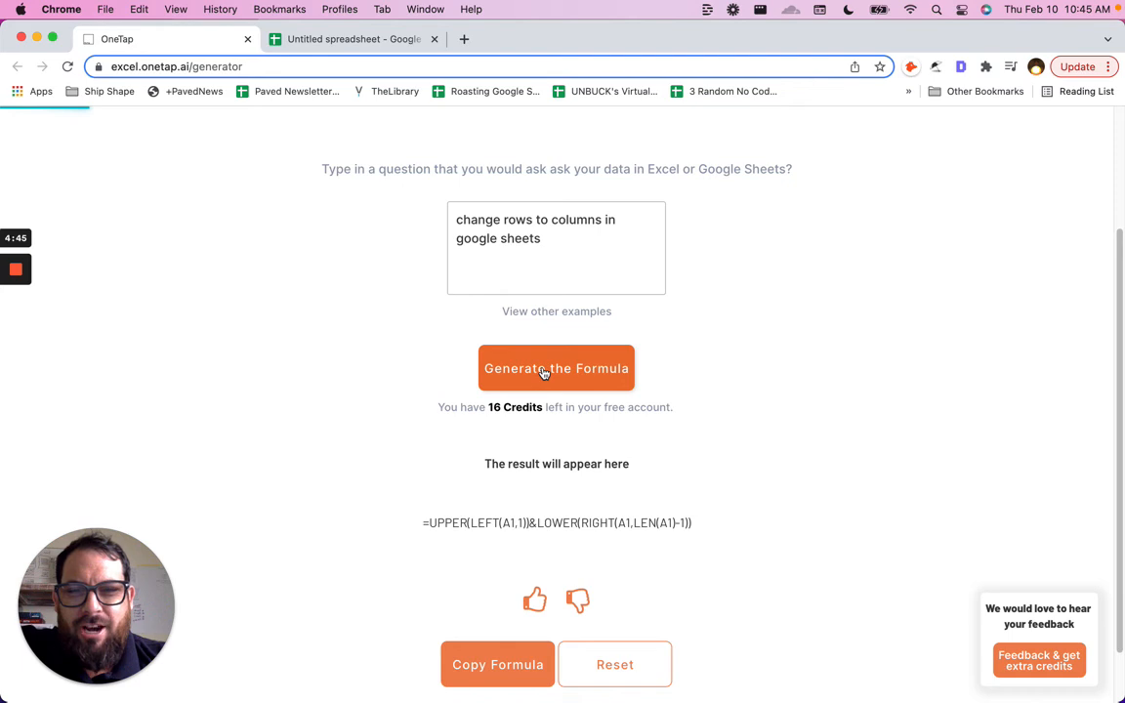
left_click(556, 368)
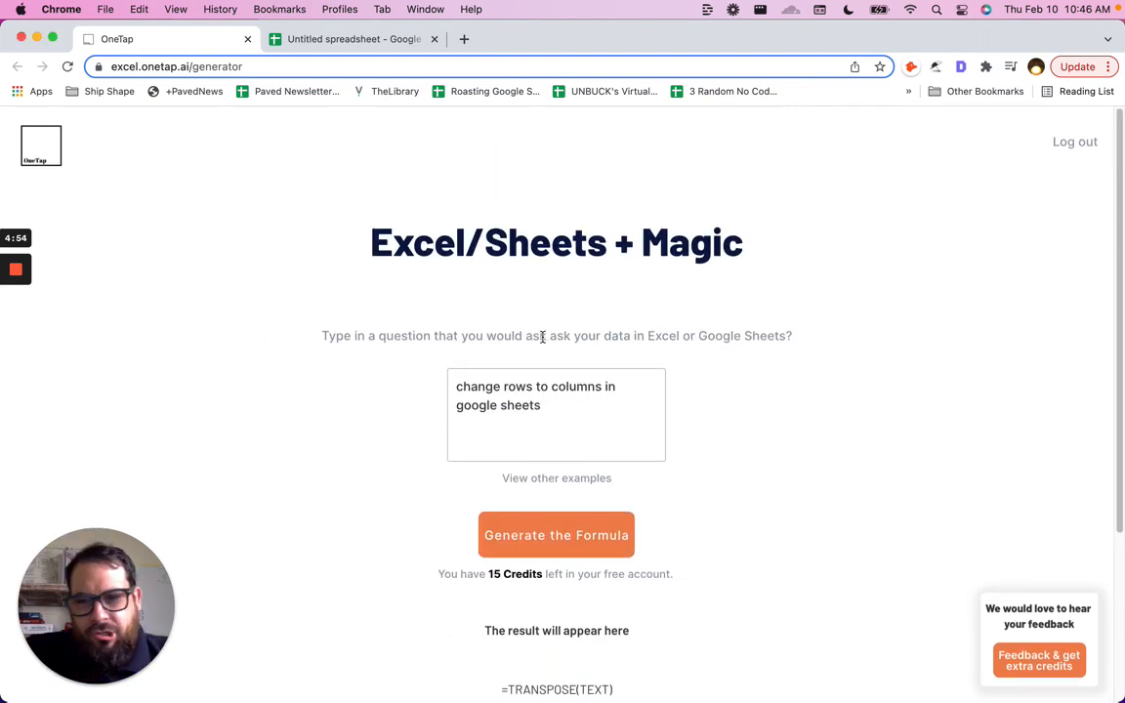
mouse_move(307, 473)
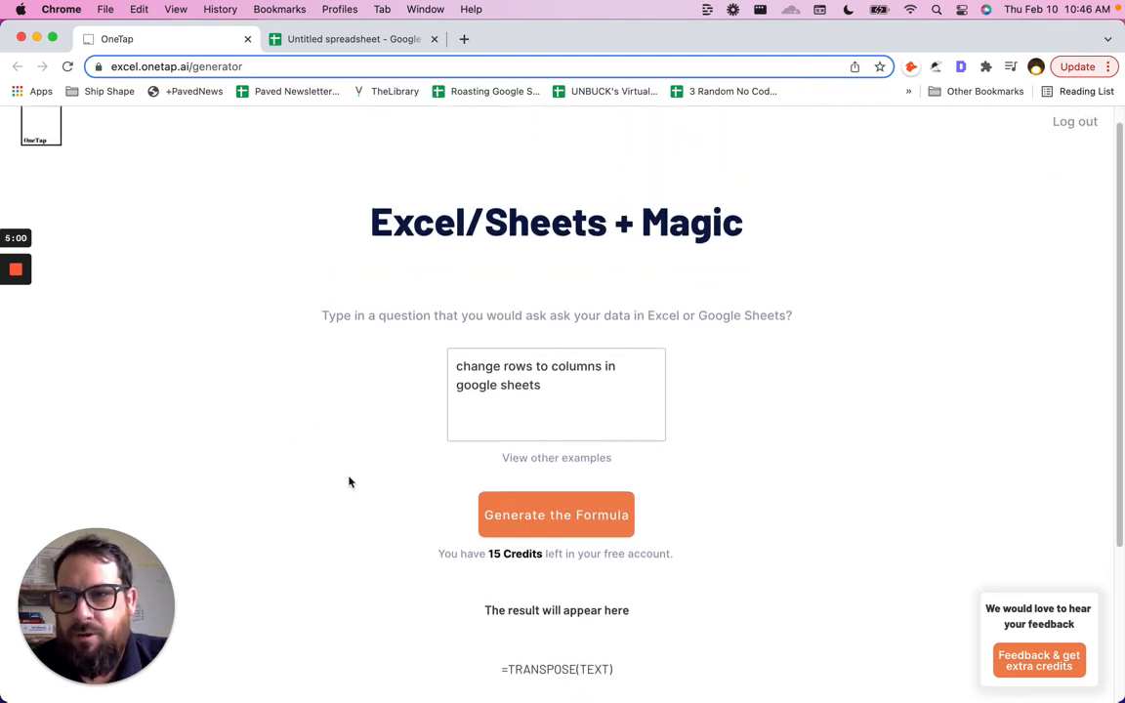
mouse_move(310, 396)
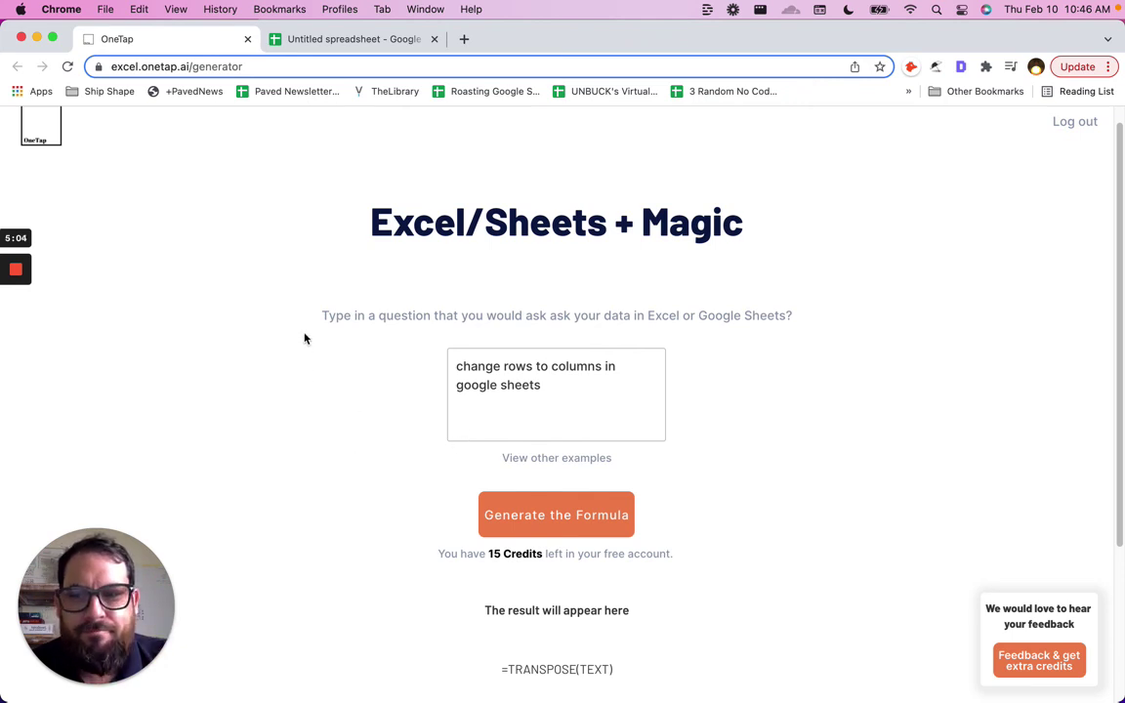
mouse_move(247, 326)
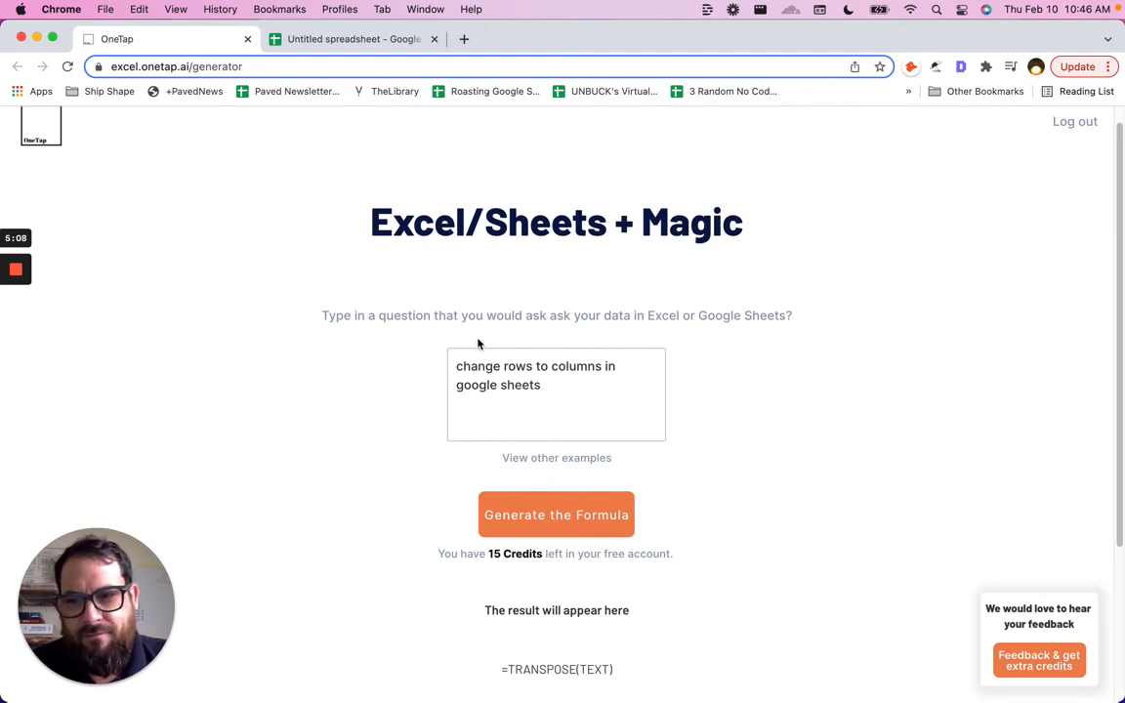
mouse_move(415, 315)
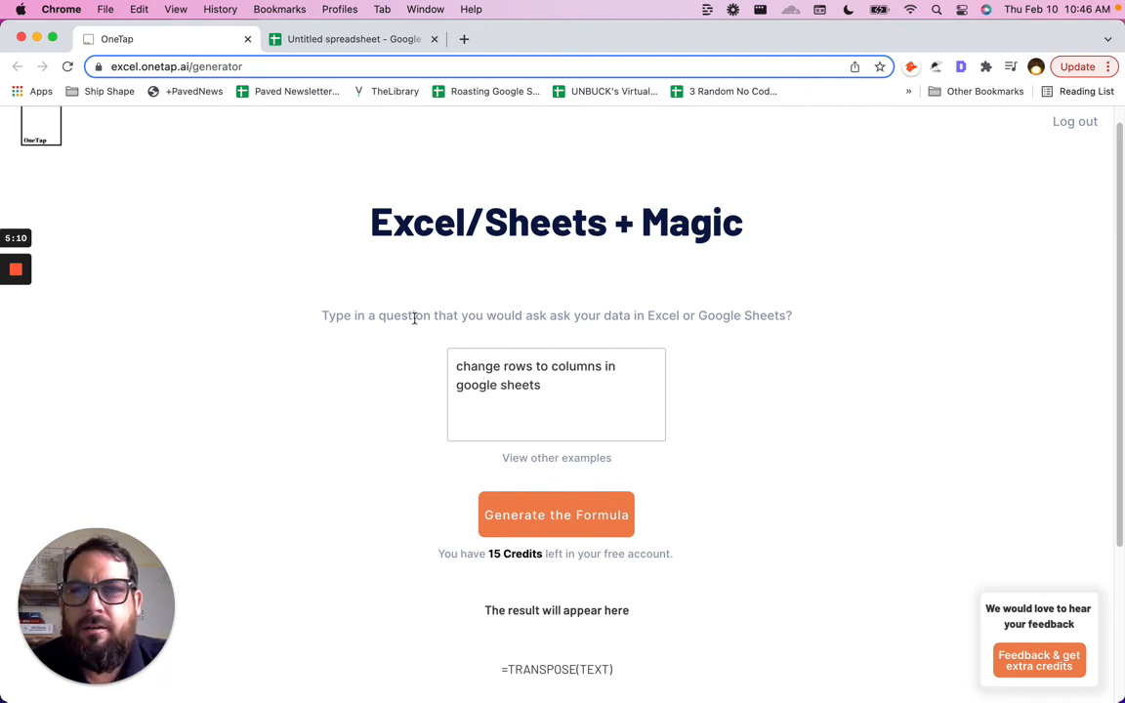
mouse_move(88, 291)
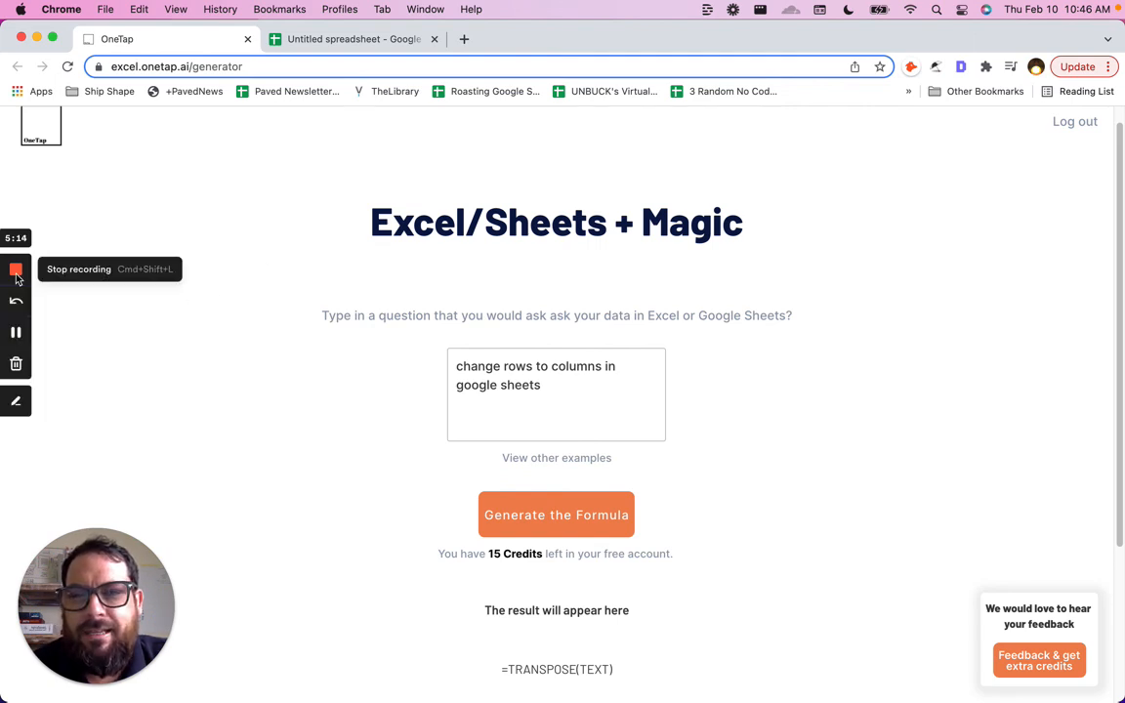
mouse_move(273, 270)
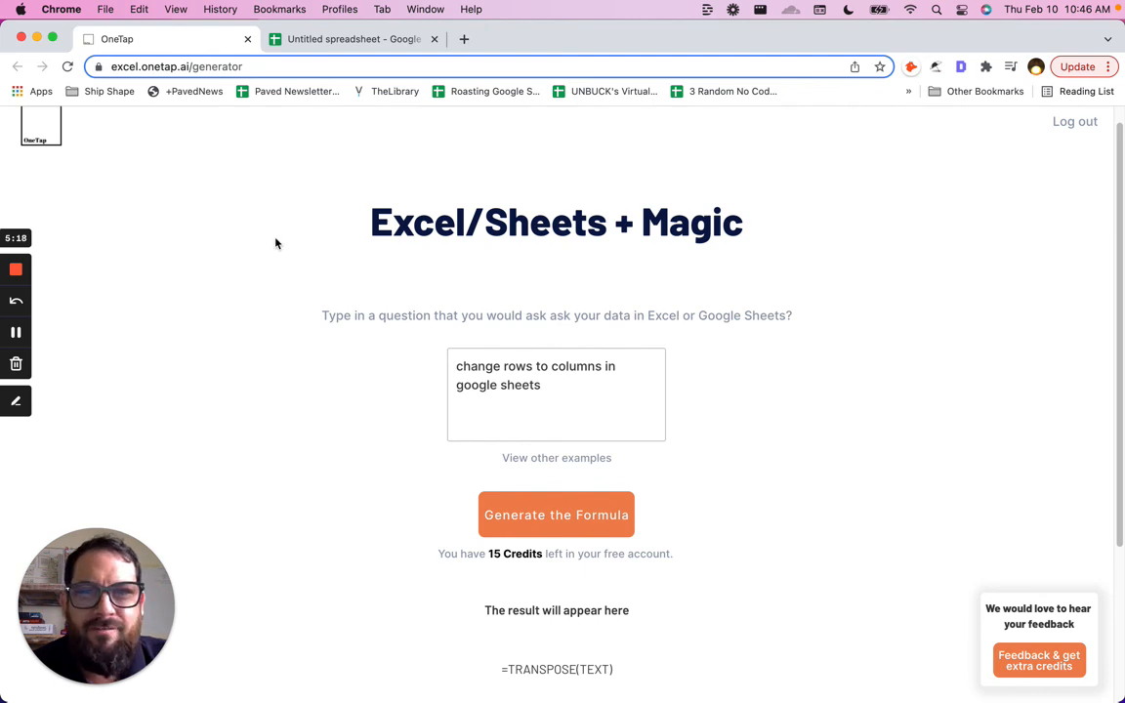
mouse_move(16, 275)
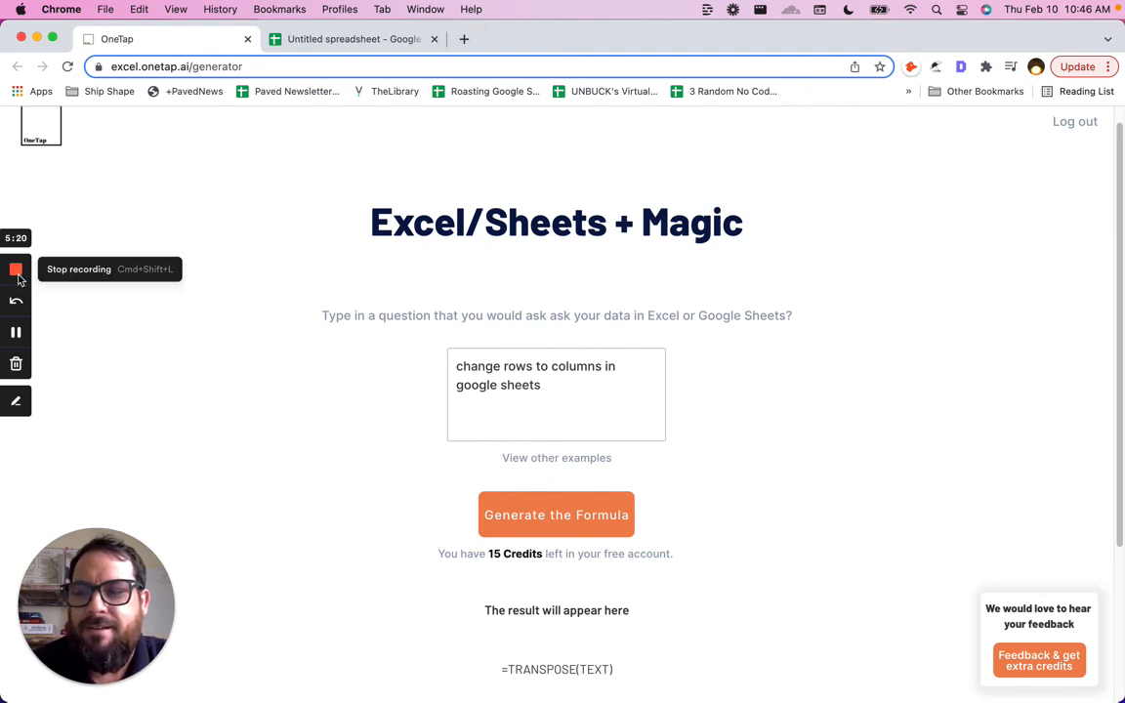